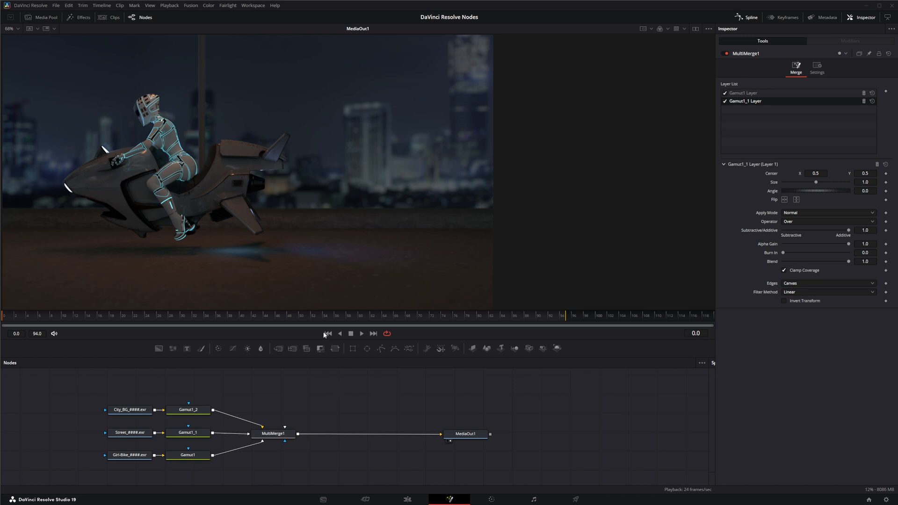
Box-select the three EXR Loader nodes so their controls show together in the Inspector.
click(361, 334)
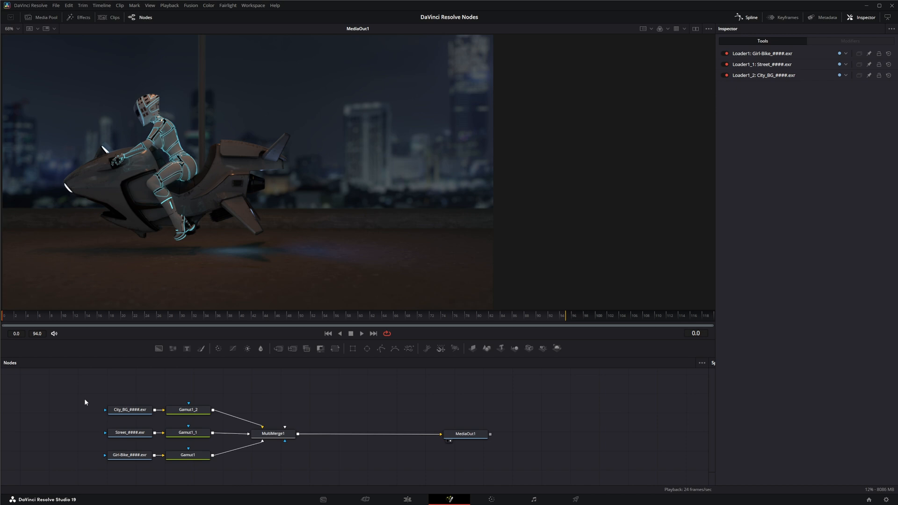
drag(86, 401, 97, 468)
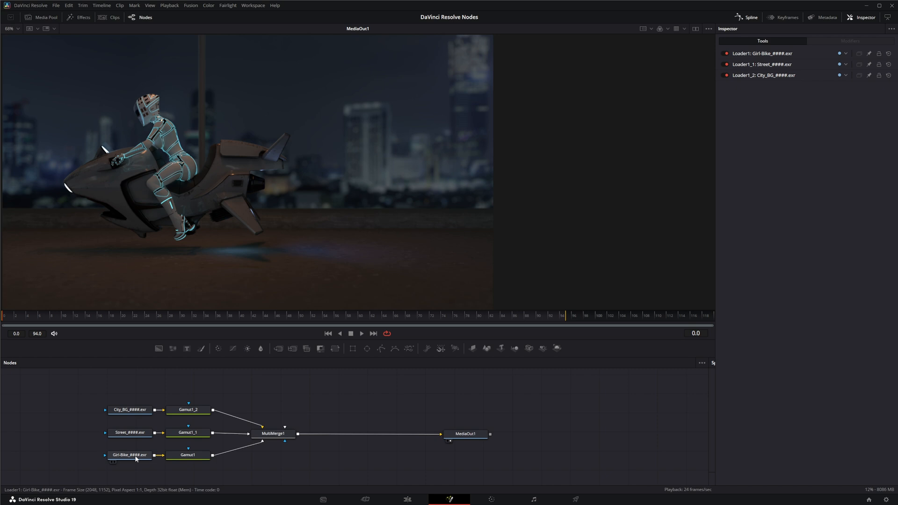
View the Girl-Bike loader's image, then its Gamut1 conversion, in the viewer.
click(187, 454)
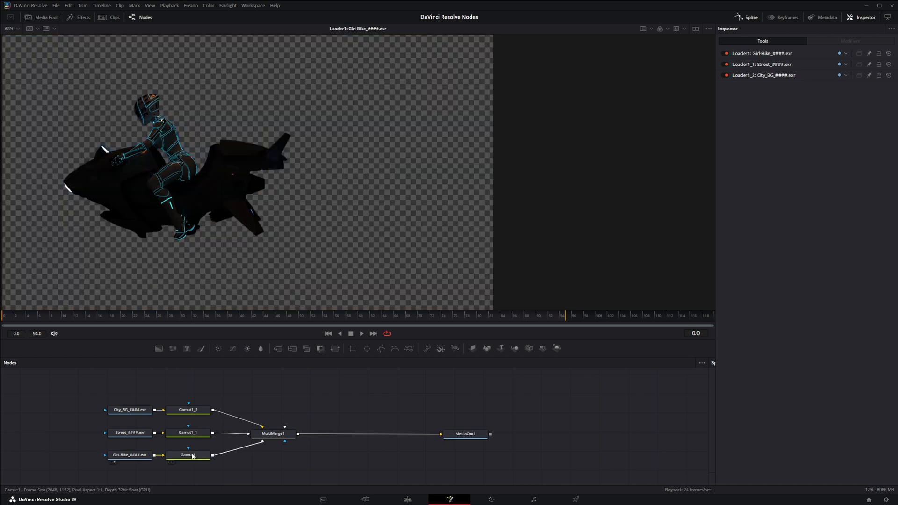
click(188, 455)
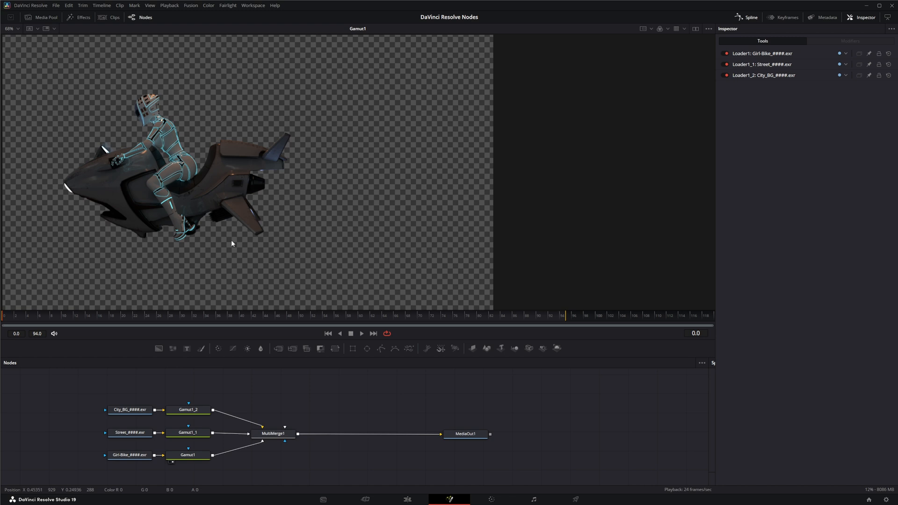
mouse_move(268, 329)
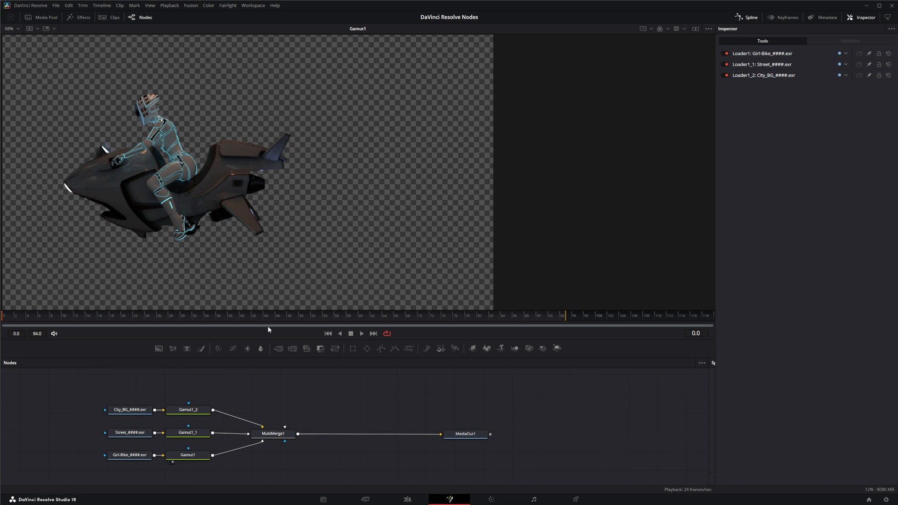
mouse_move(113, 257)
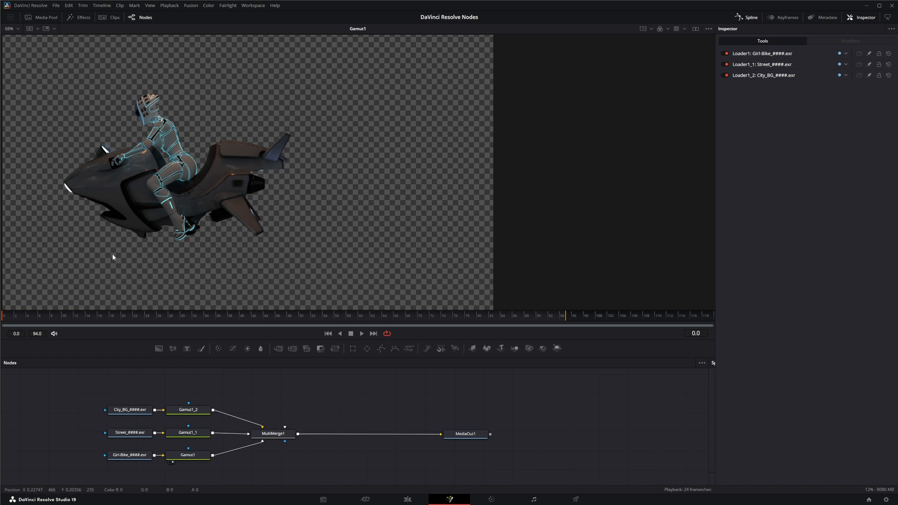
mouse_move(106, 242)
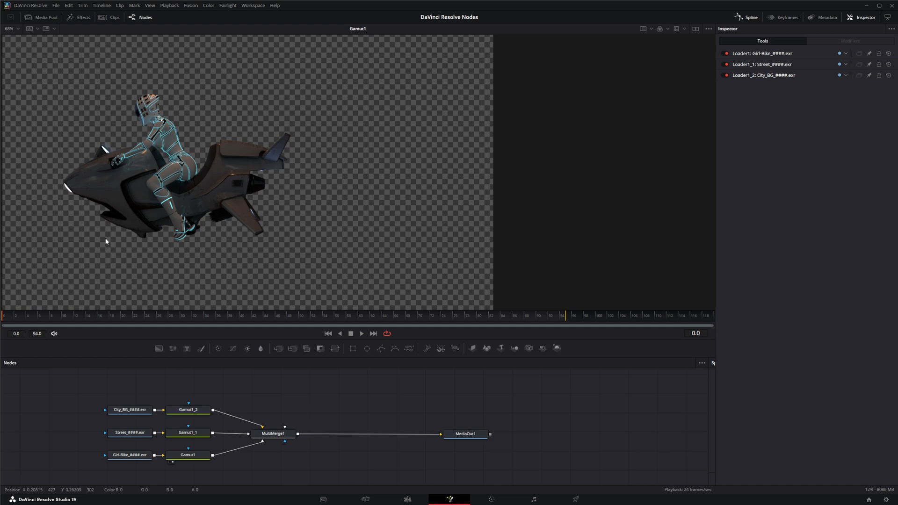
mouse_move(291, 132)
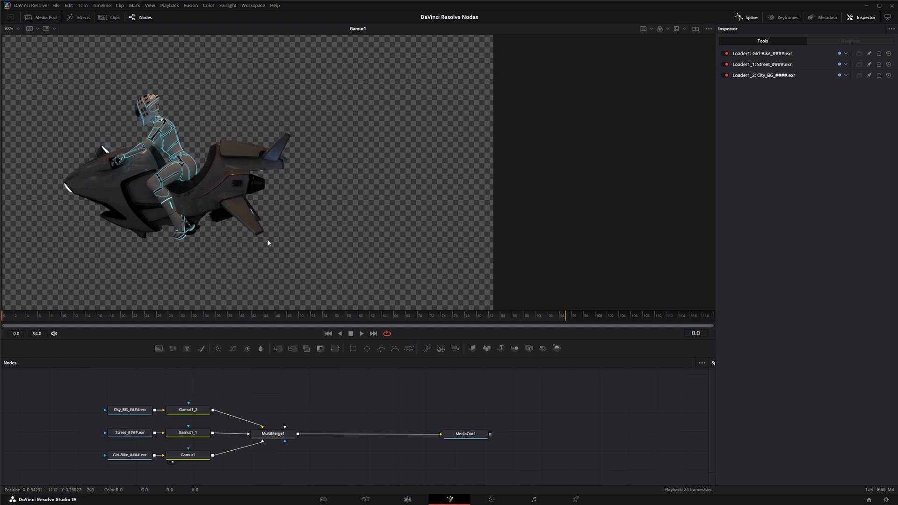
mouse_move(280, 340)
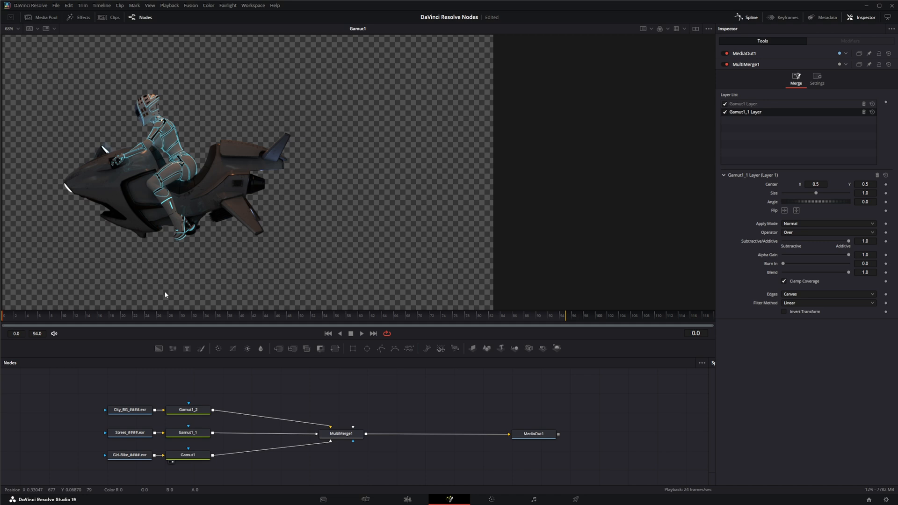
mouse_move(66, 222)
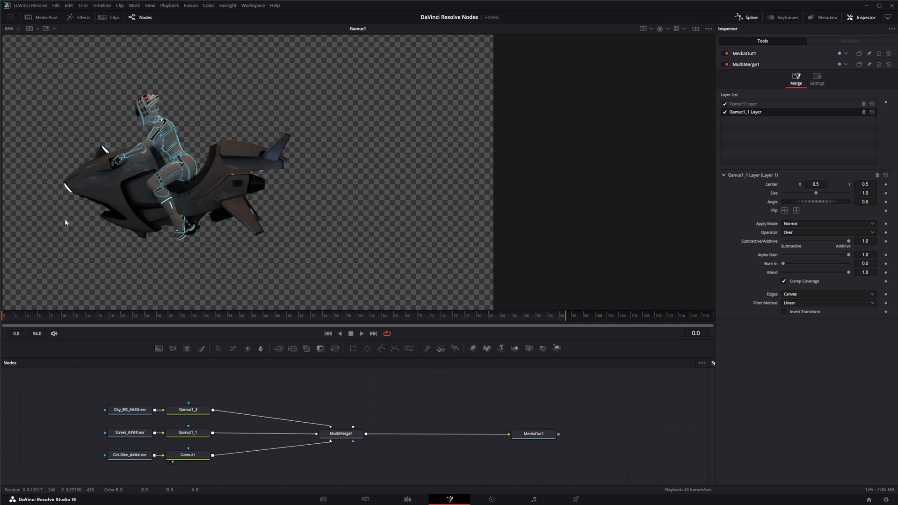
mouse_move(264, 245)
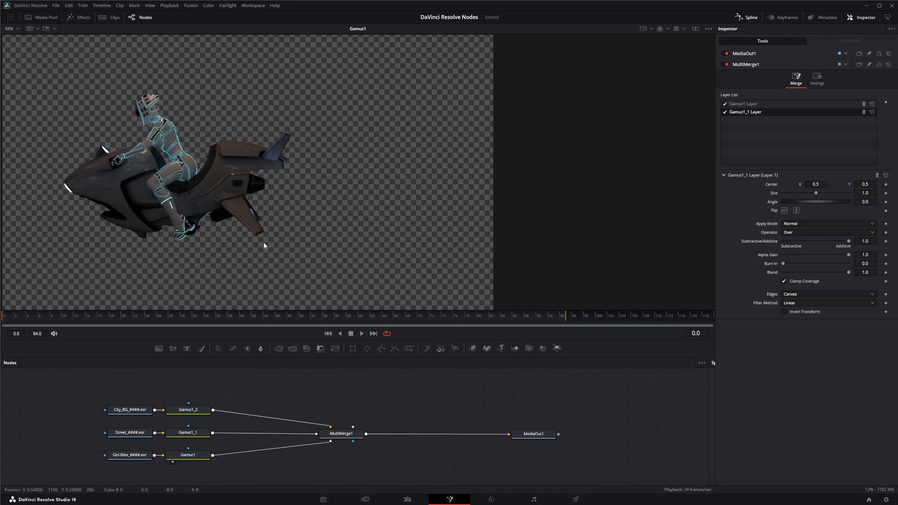
mouse_move(62, 233)
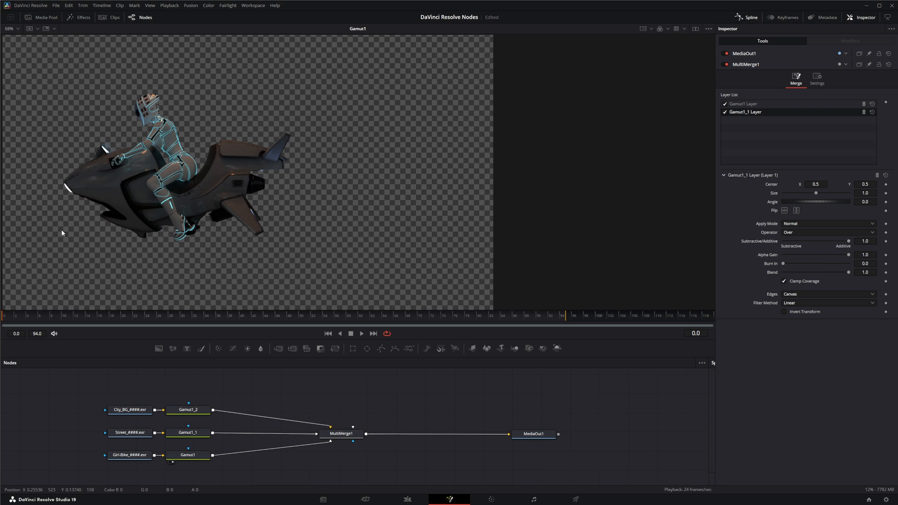
mouse_move(113, 69)
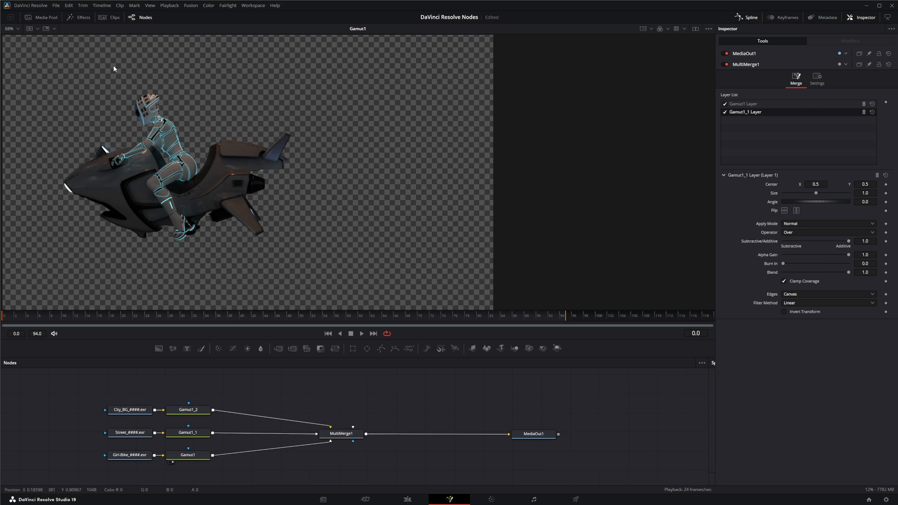
mouse_move(161, 299)
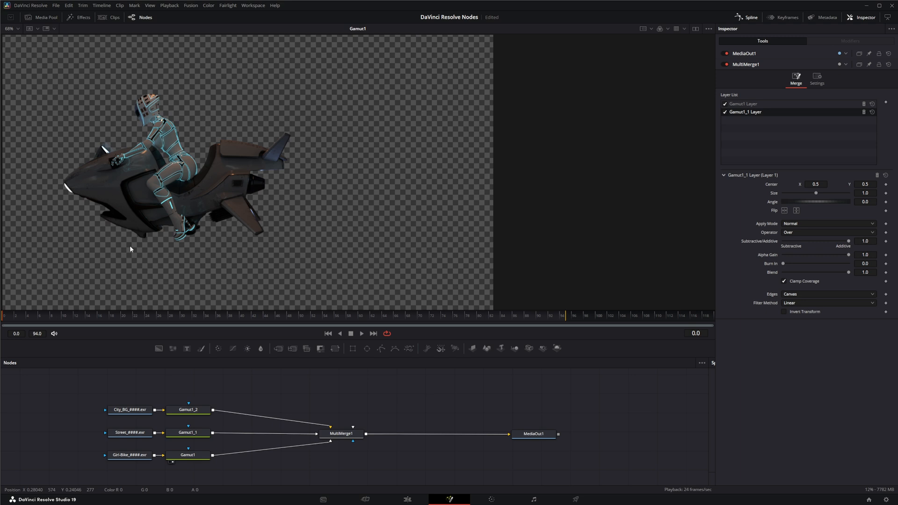
mouse_move(273, 237)
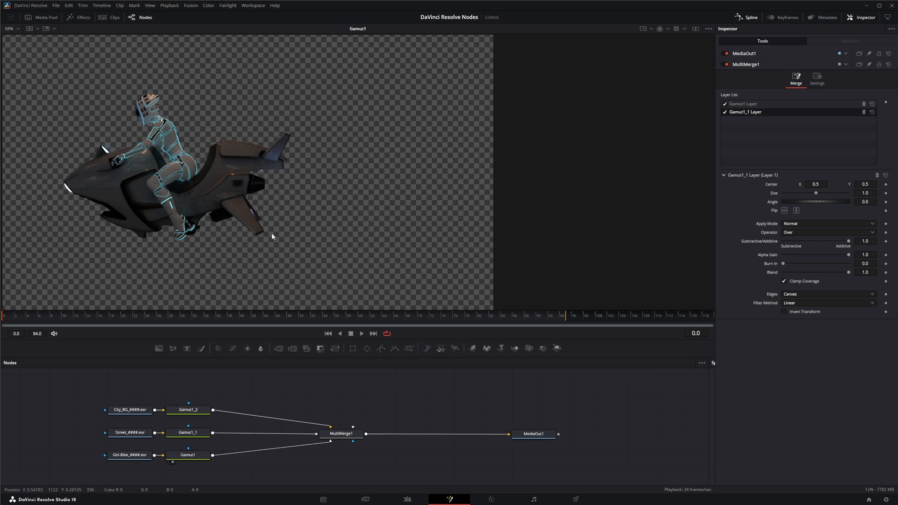
mouse_move(266, 252)
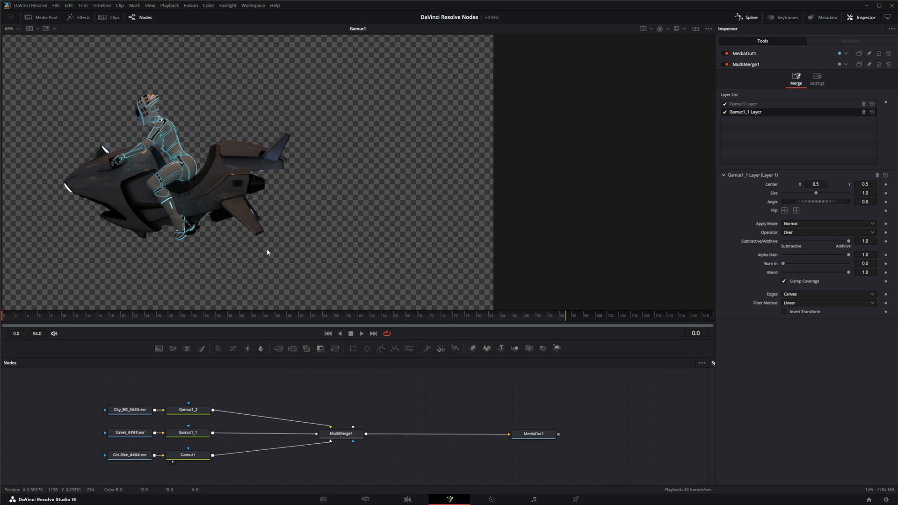
mouse_move(352, 172)
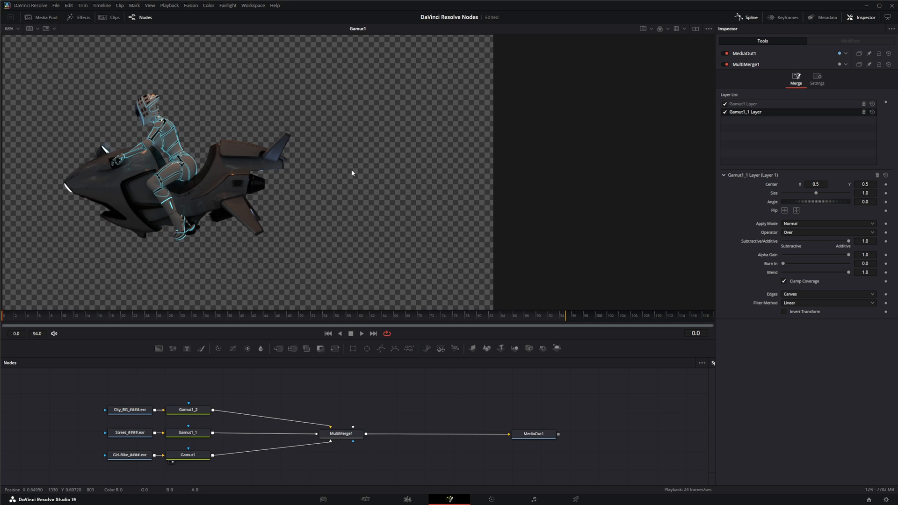
mouse_move(266, 332)
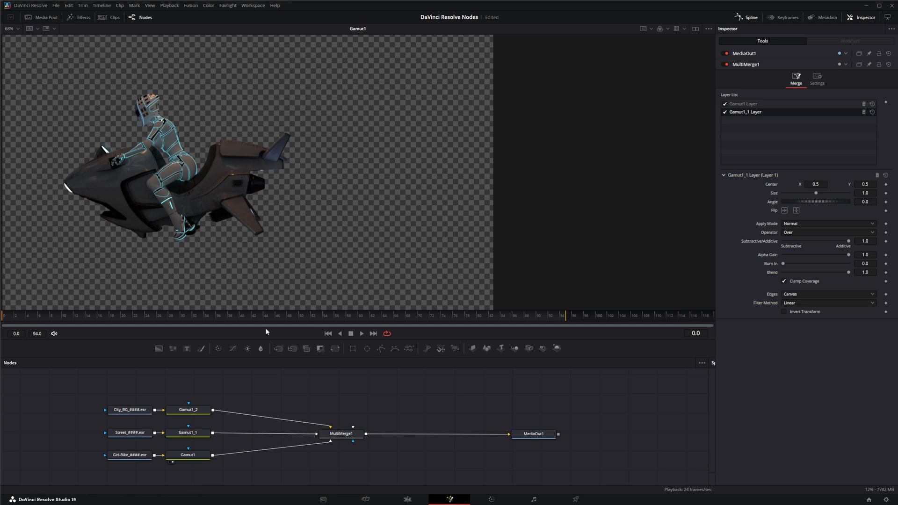
mouse_move(319, 394)
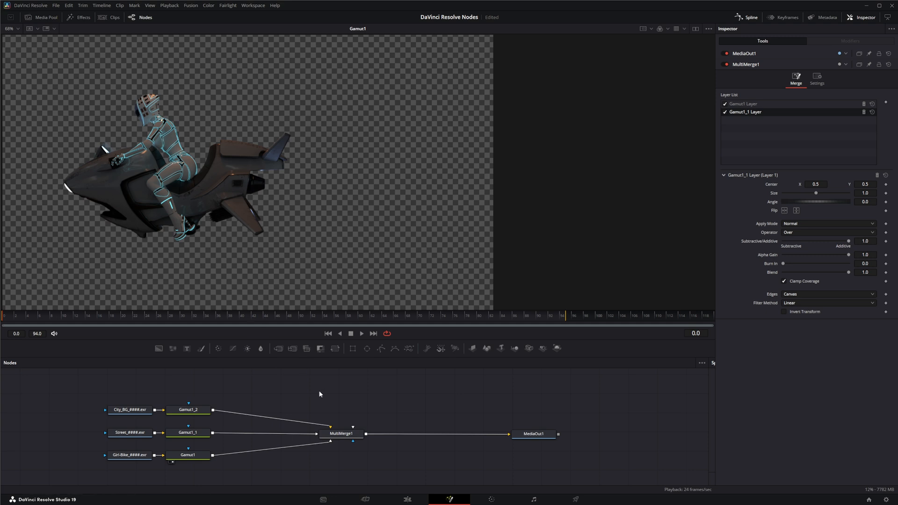
mouse_move(374, 400)
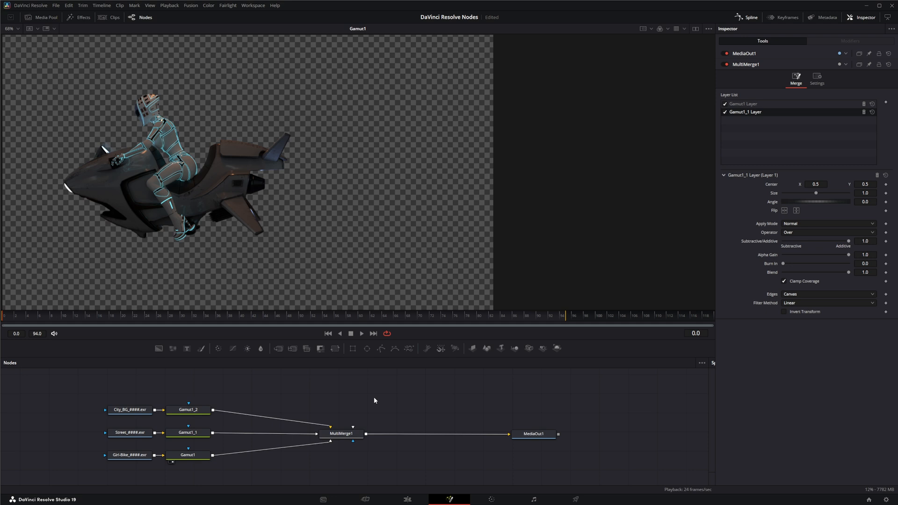
mouse_move(359, 403)
text(set)
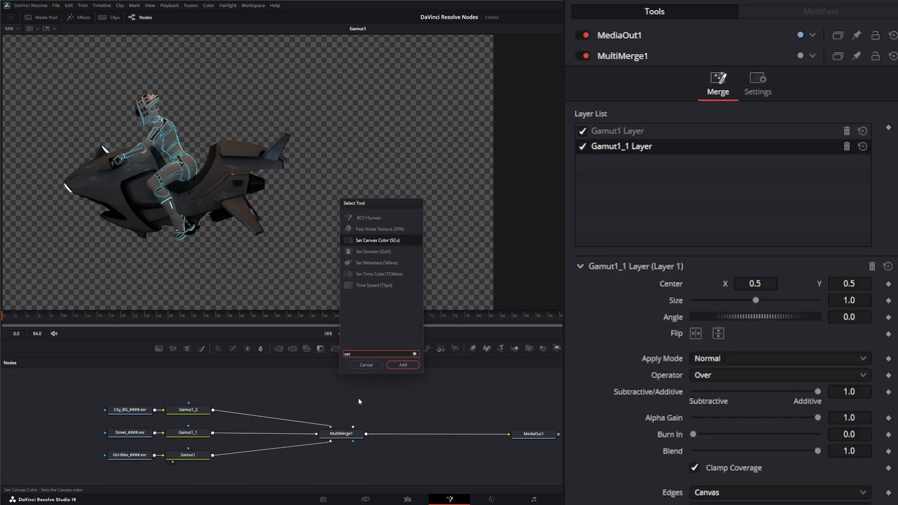
Add Set Canvas Color after the bike's Gamut1 feeding MultiMerge1, with an opaque black canvas.
click(403, 364)
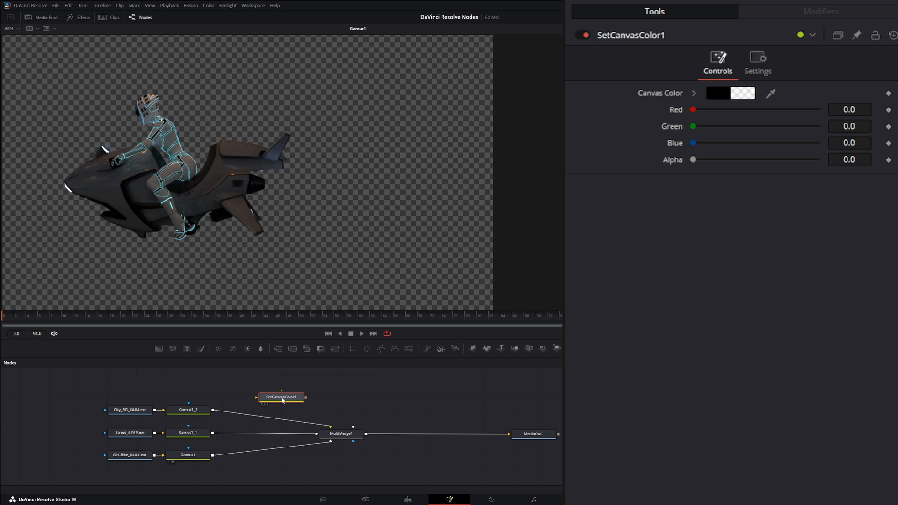
drag(281, 398, 251, 454)
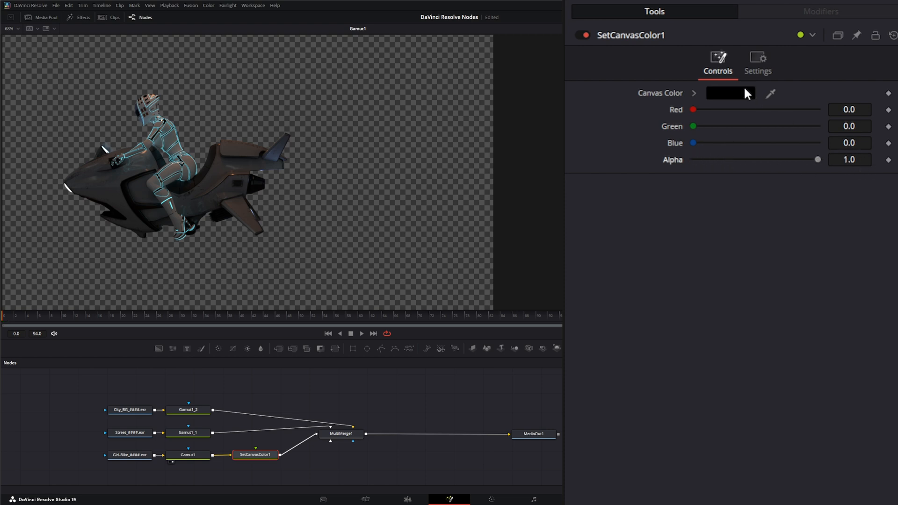
click(255, 455)
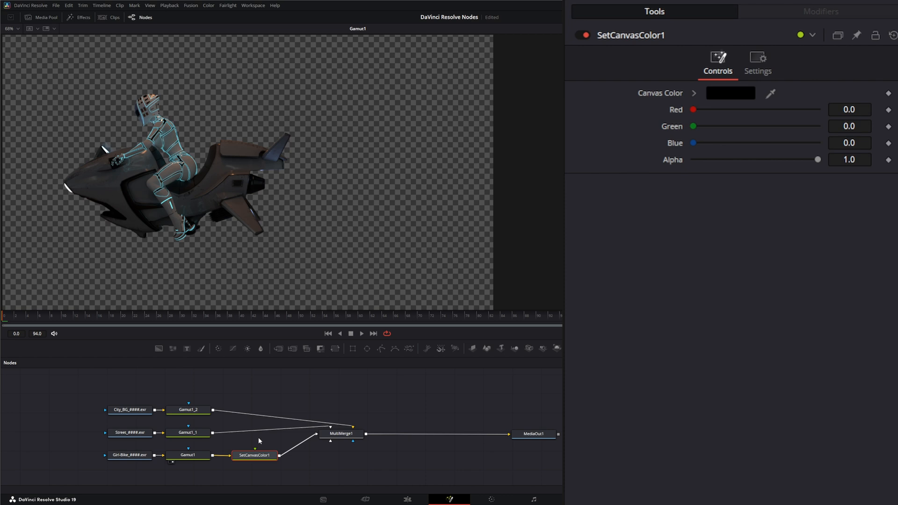
mouse_move(288, 485)
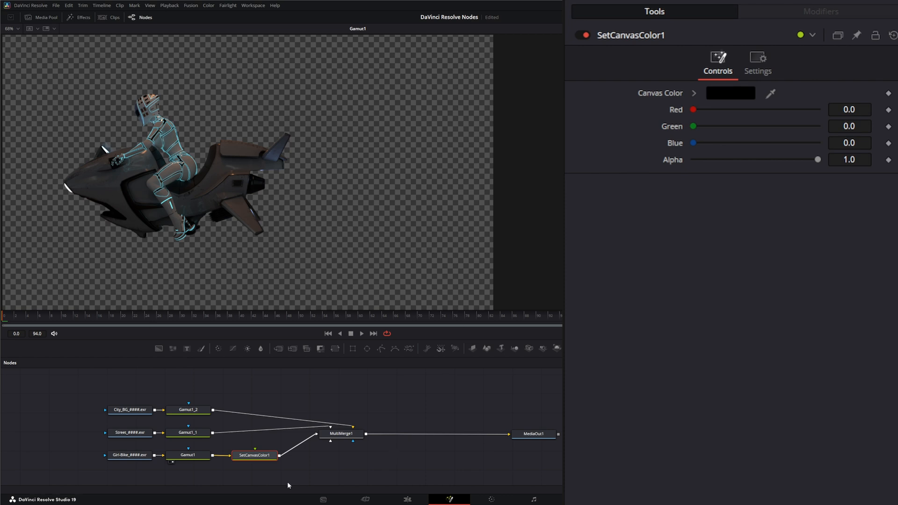
click(340, 434)
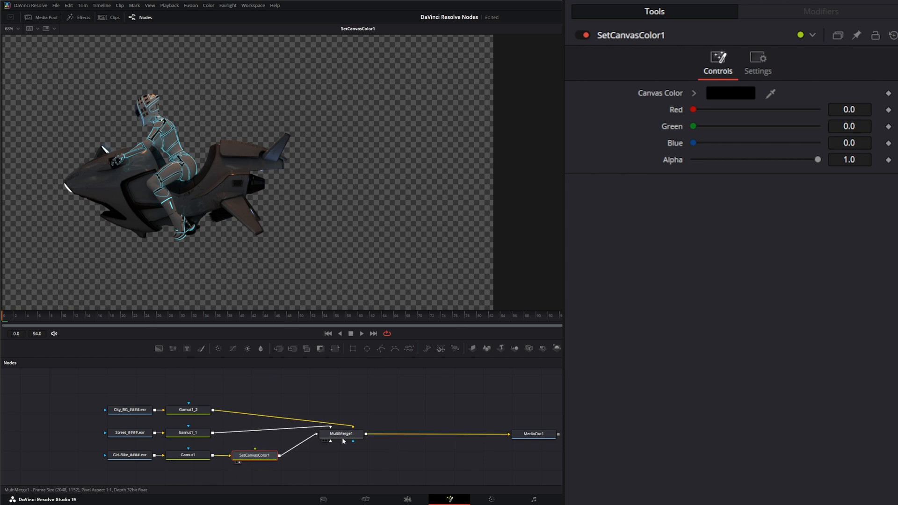
Drop AutoDomain1 onto the link between SetCanvasColor1 and MultiMerge1.
click(339, 434)
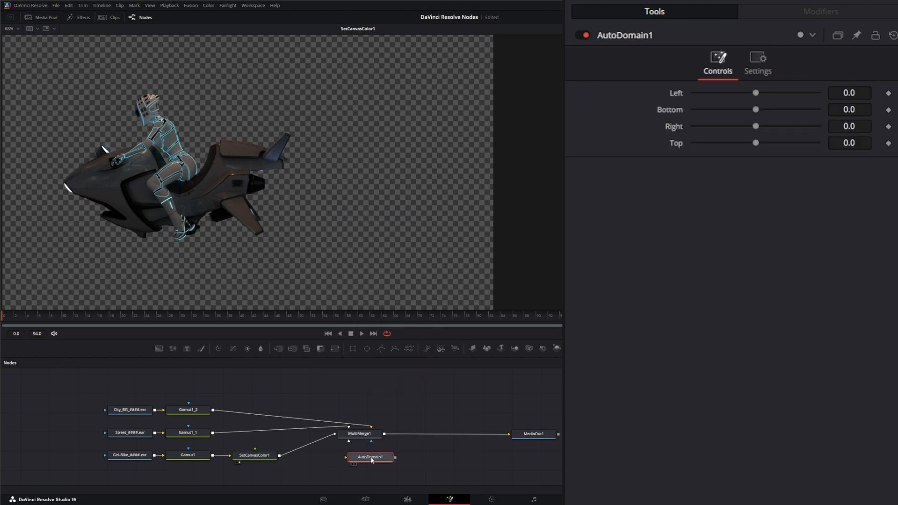
drag(370, 457, 337, 464)
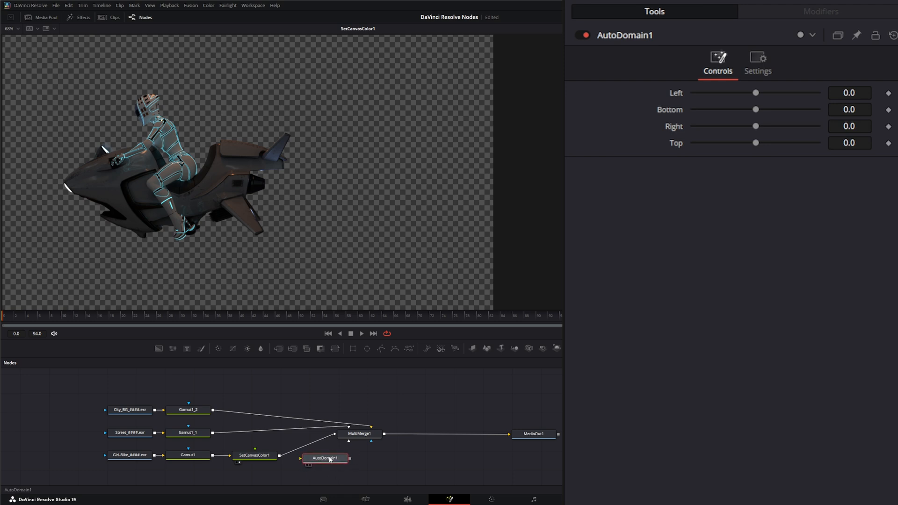
mouse_move(260, 255)
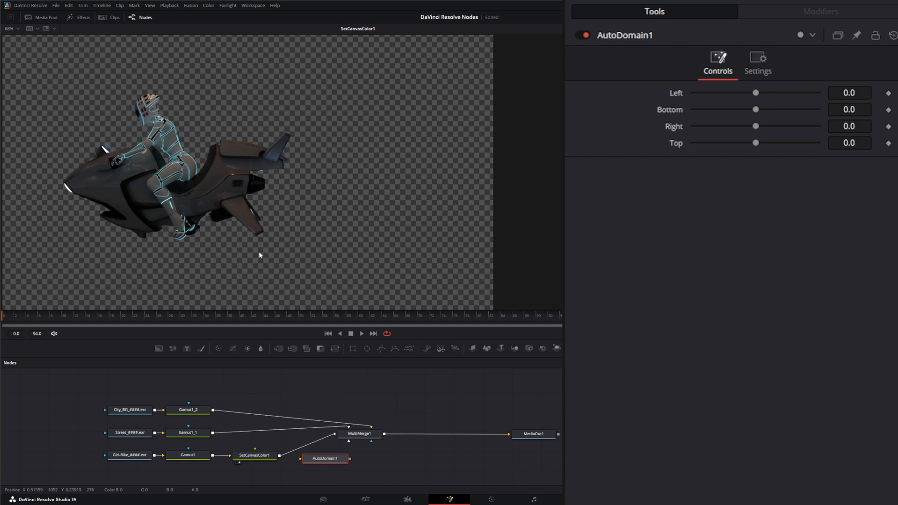
mouse_move(512, 224)
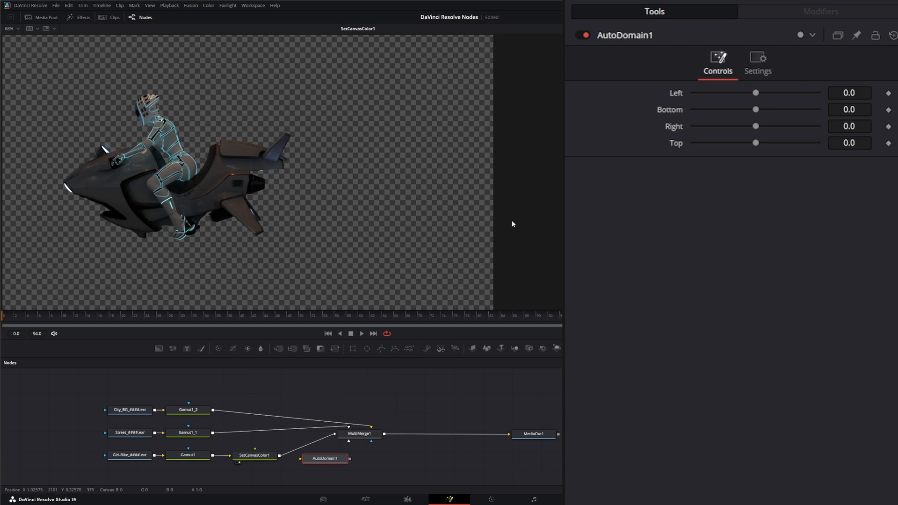
mouse_move(521, 259)
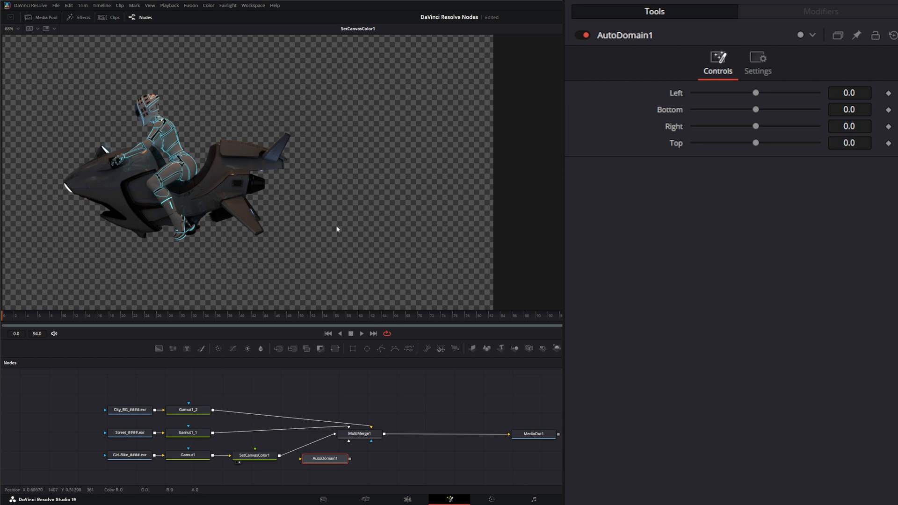
drag(325, 458, 306, 447)
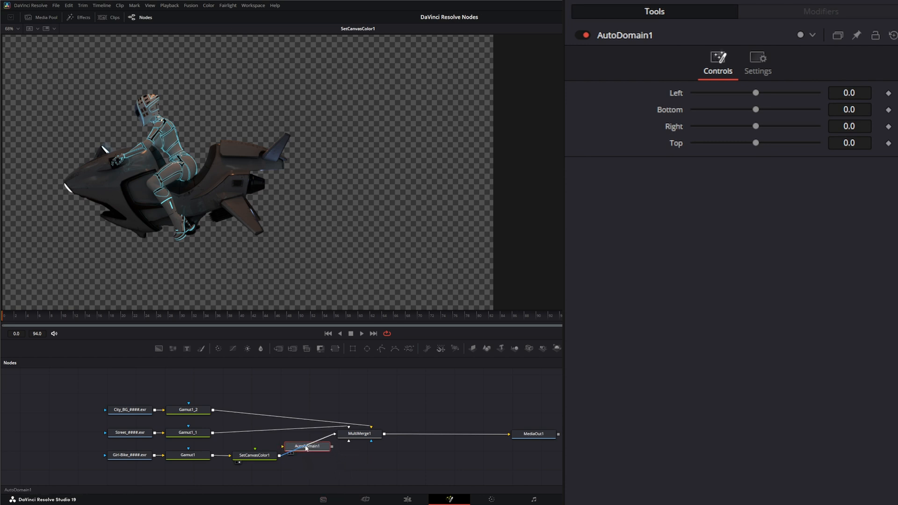
drag(306, 446, 321, 456)
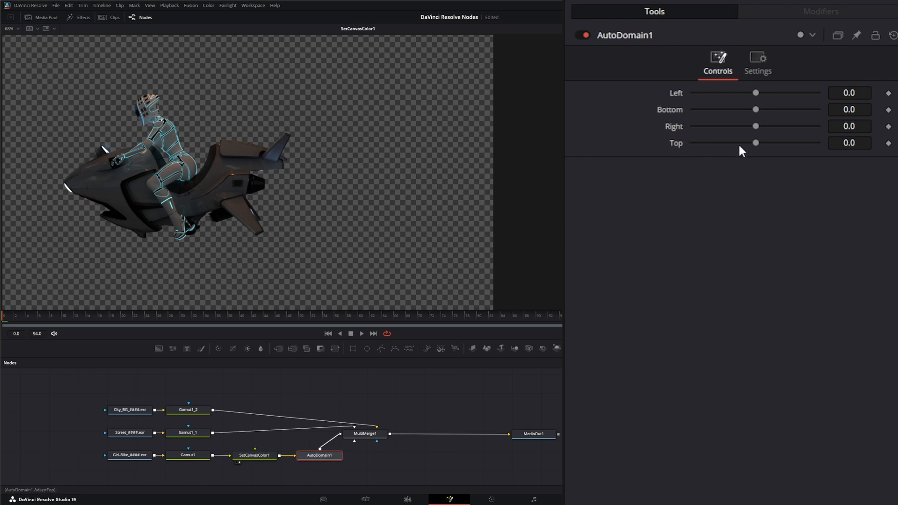
Experiment with AutoDomain1's Left edge and nudge Bottom up, settling Left at 0.12.
drag(755, 92, 742, 93)
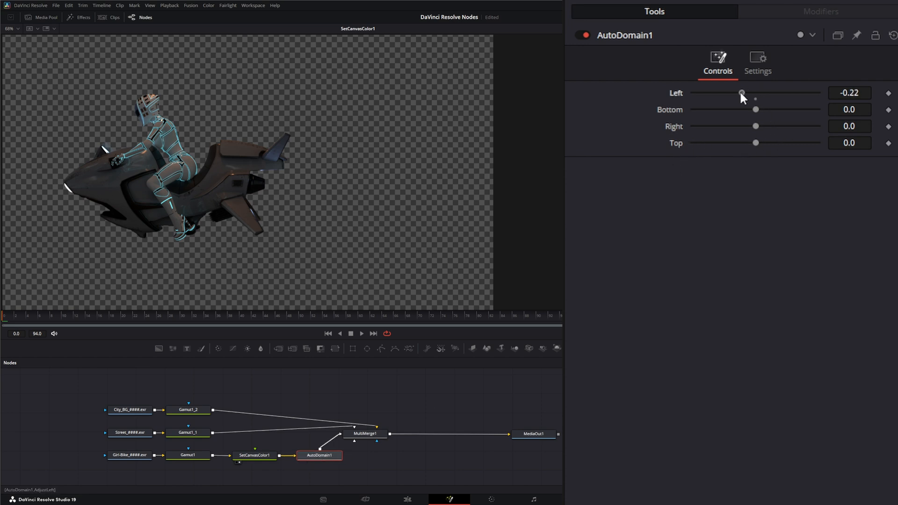
drag(741, 93, 780, 93)
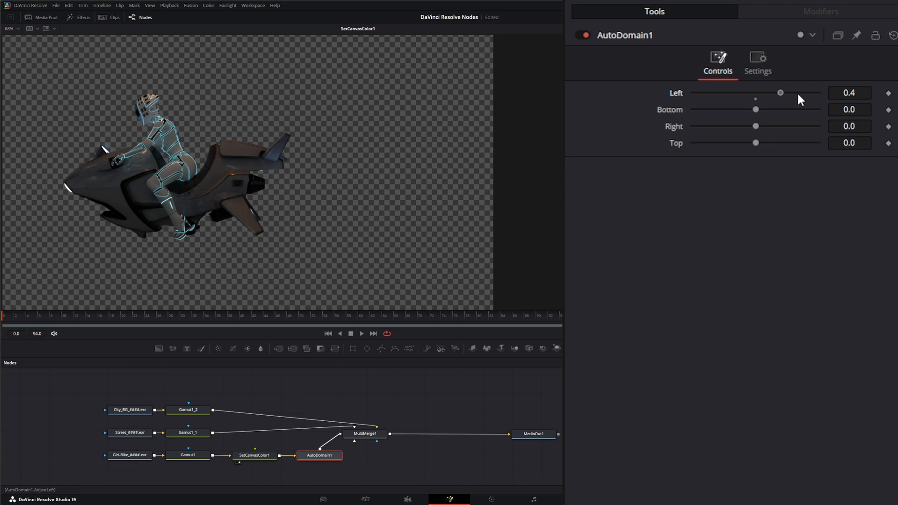
drag(780, 92, 707, 92)
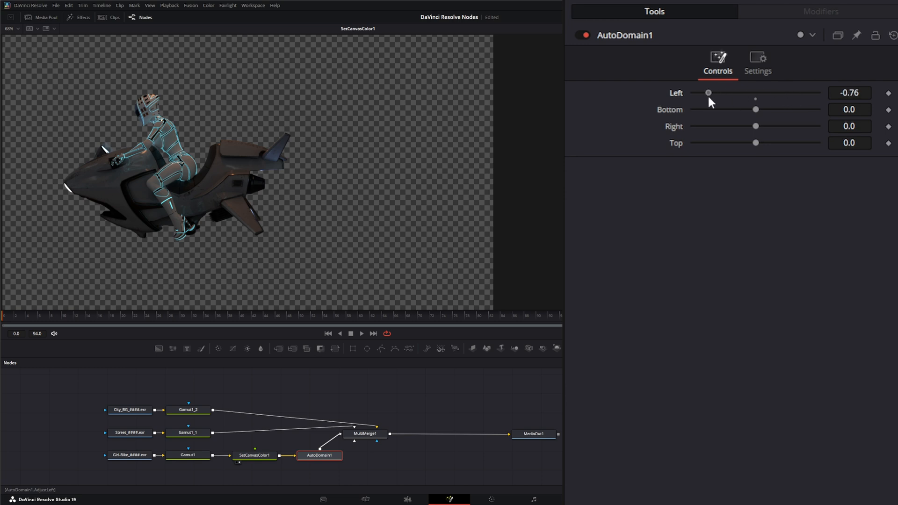
drag(707, 92, 720, 92)
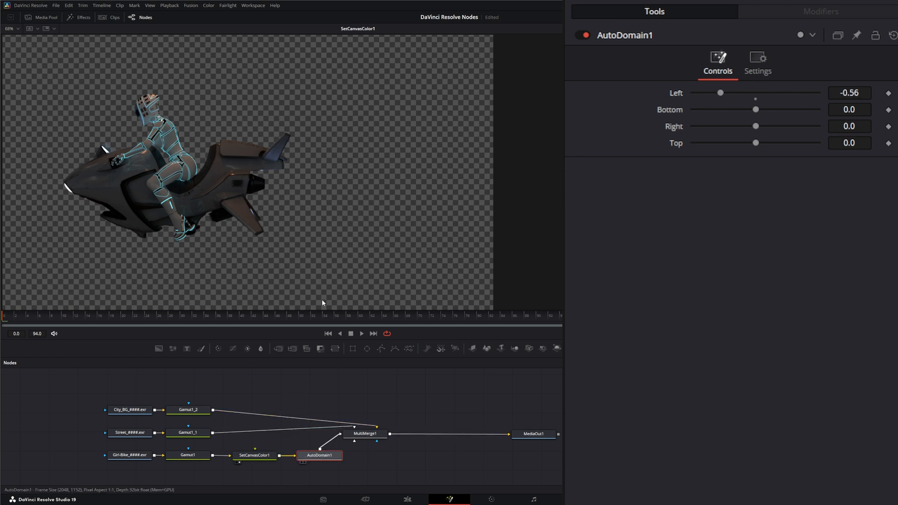
drag(756, 110, 762, 110)
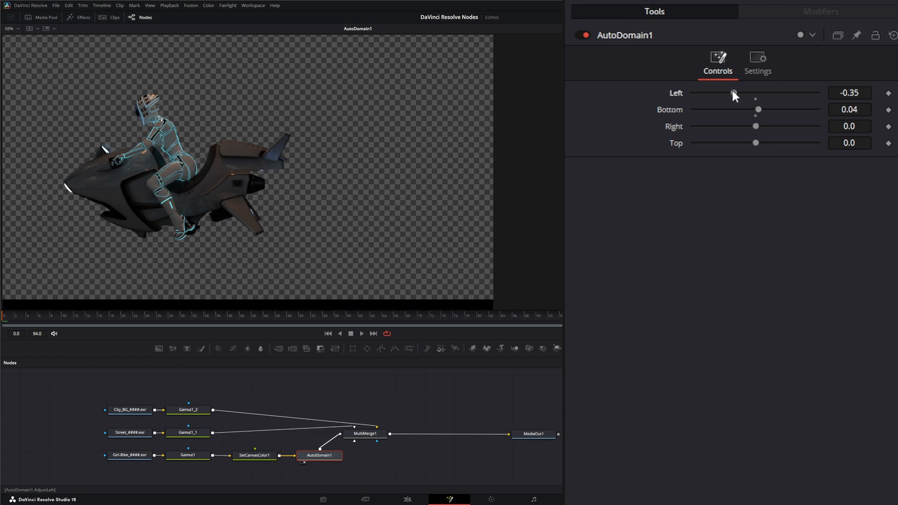
drag(735, 92, 768, 93)
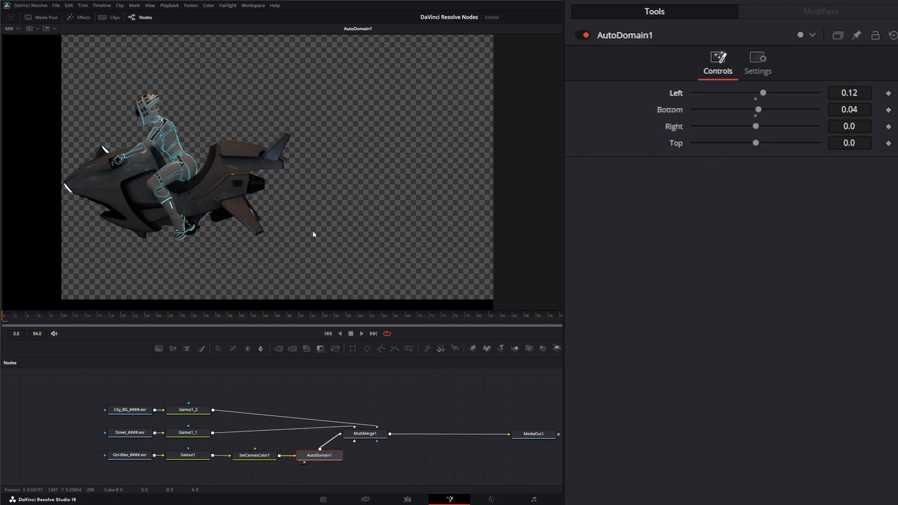
mouse_move(182, 247)
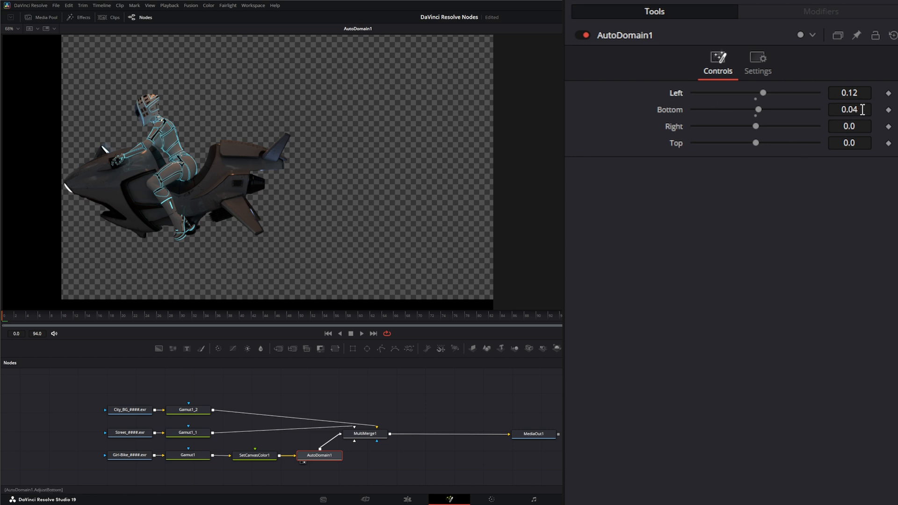
Set Bottom to 0.246, Right to -0.408 and lower the Top edge to -0.211.
text(0.146)
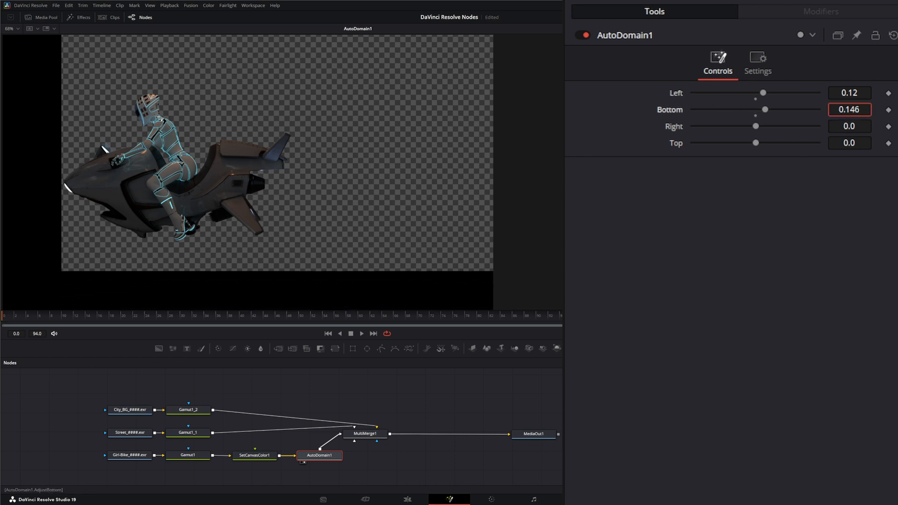
drag(755, 109, 771, 109)
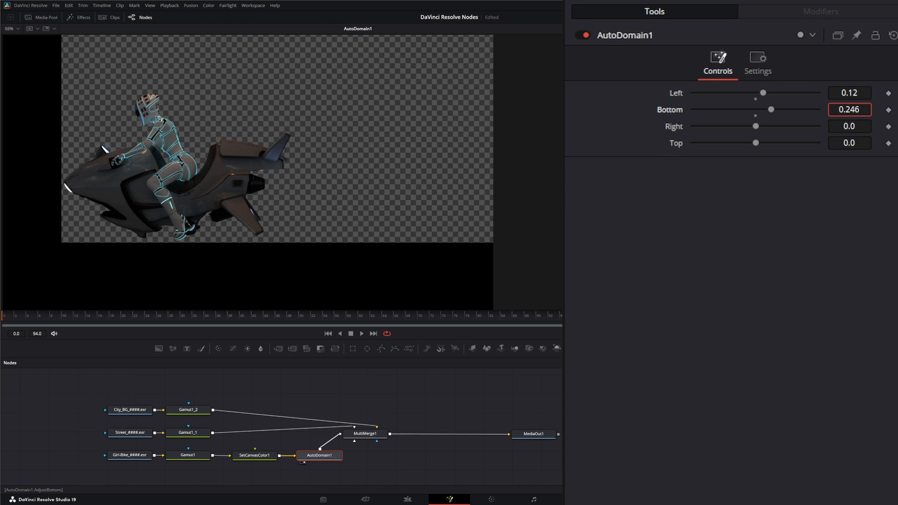
click(850, 126)
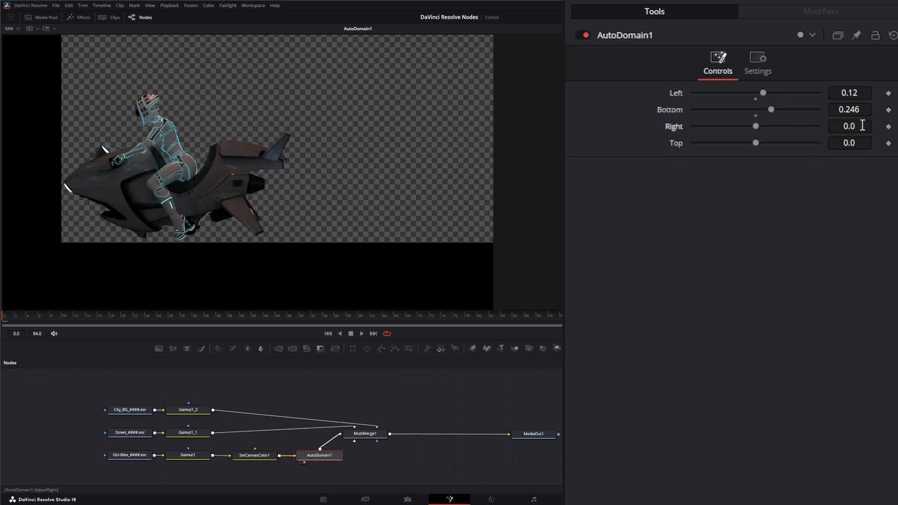
text(-0.408)
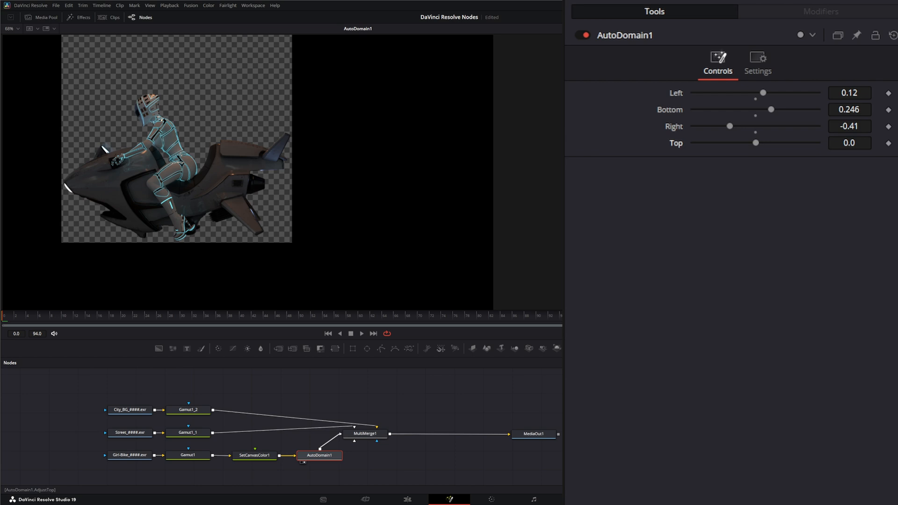
drag(756, 142, 744, 142)
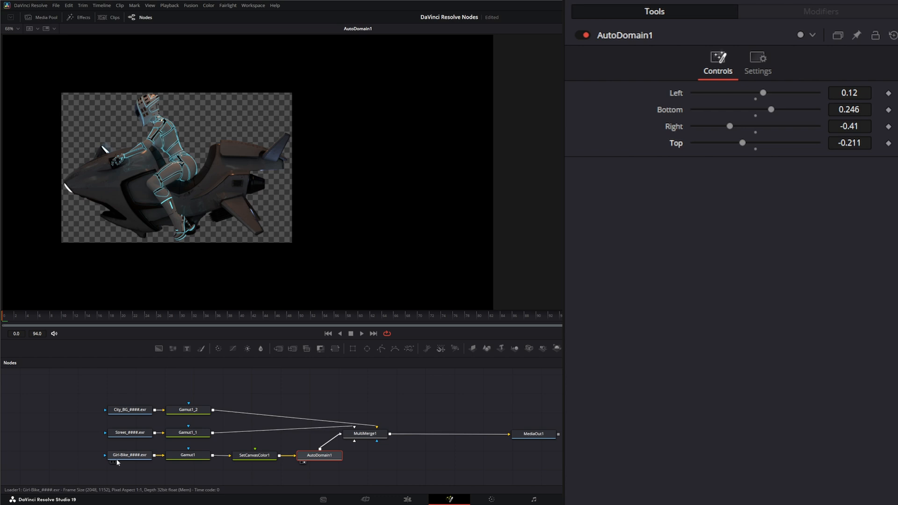
Compare SetCanvasColor1 and AutoDomain1 settings, then take SetCanvasColor1 out of the bike branch.
click(130, 432)
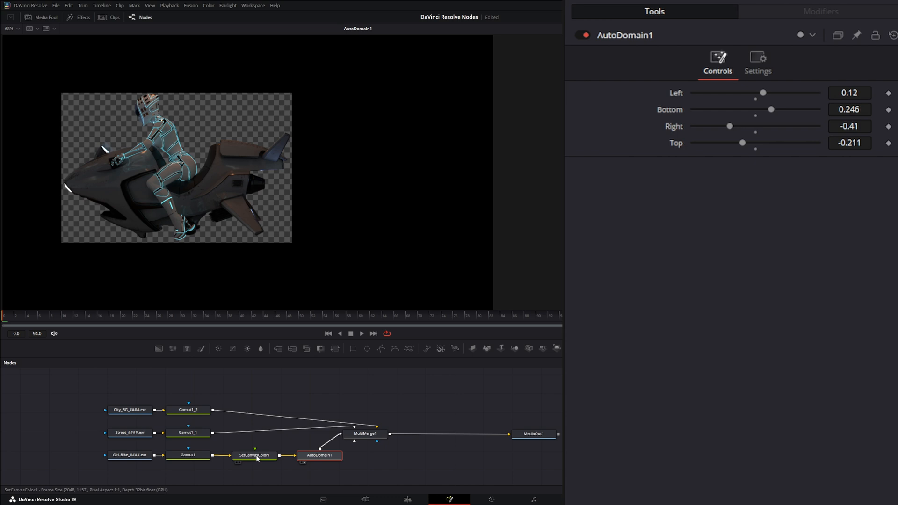
click(254, 455)
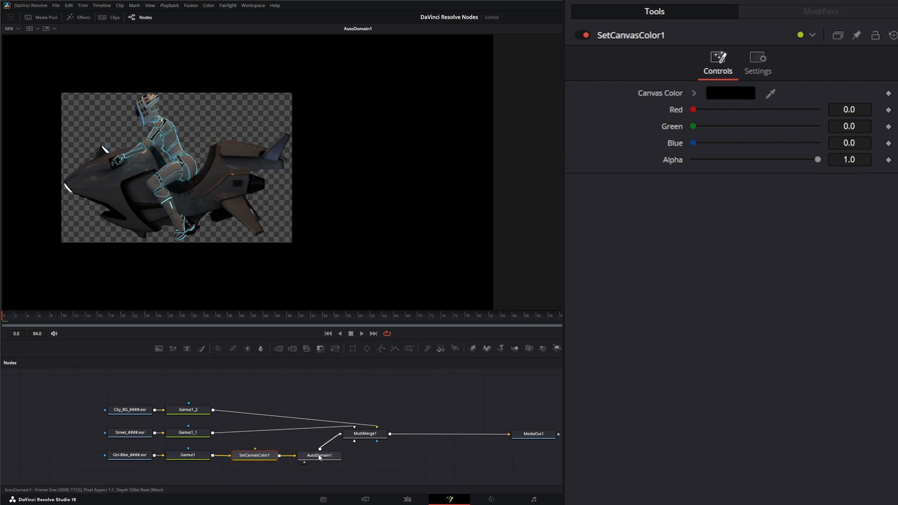
click(319, 455)
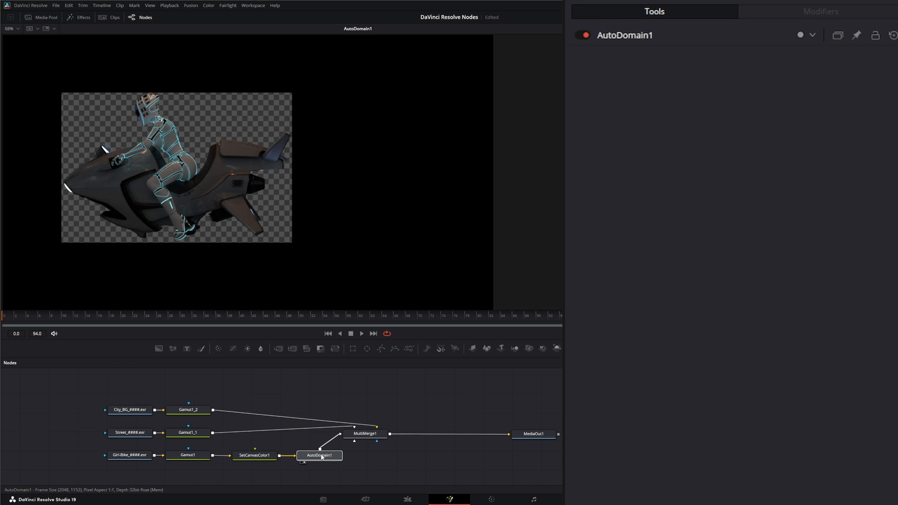
click(319, 455)
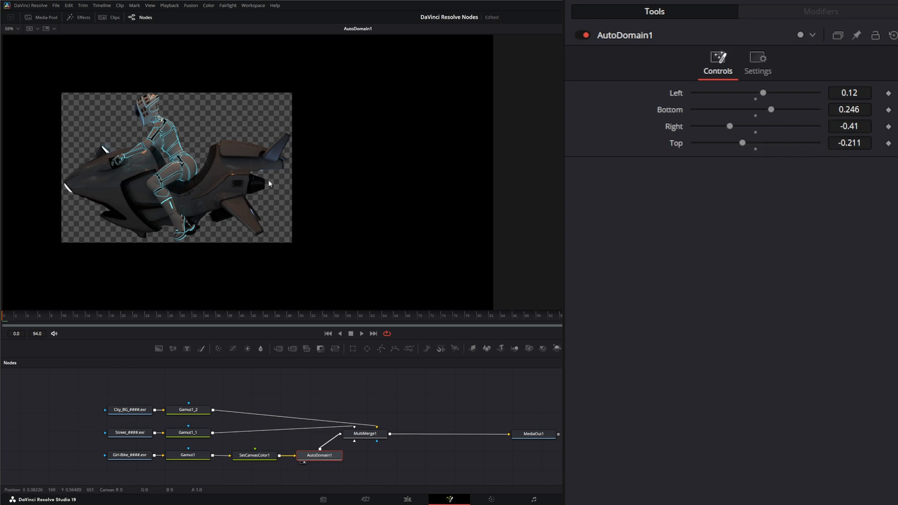
mouse_move(288, 150)
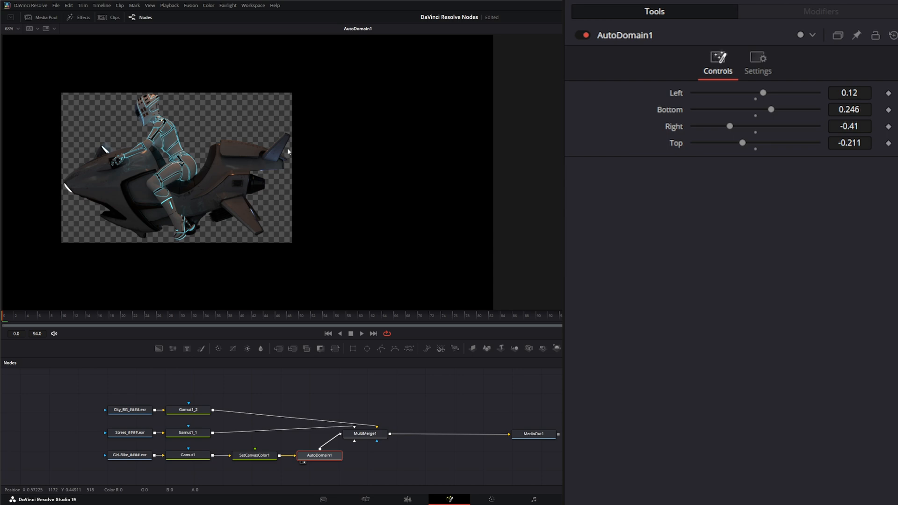
mouse_move(240, 178)
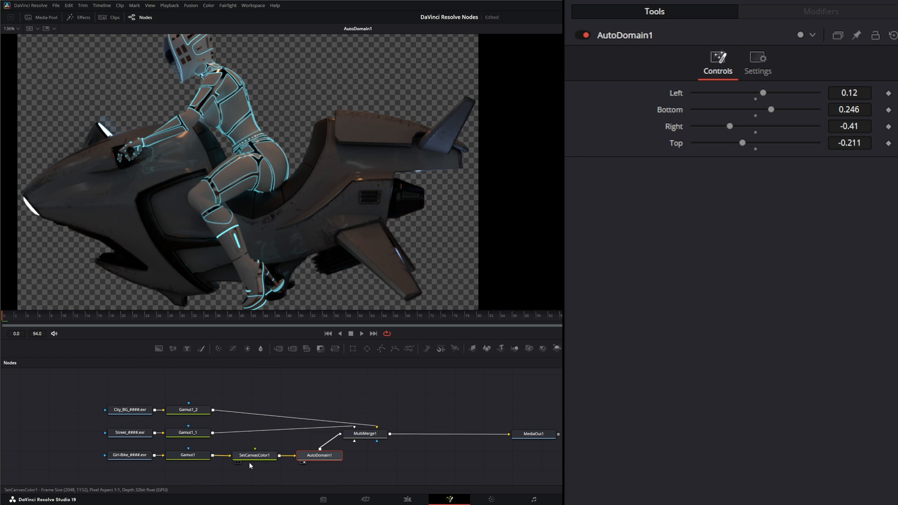
click(254, 455)
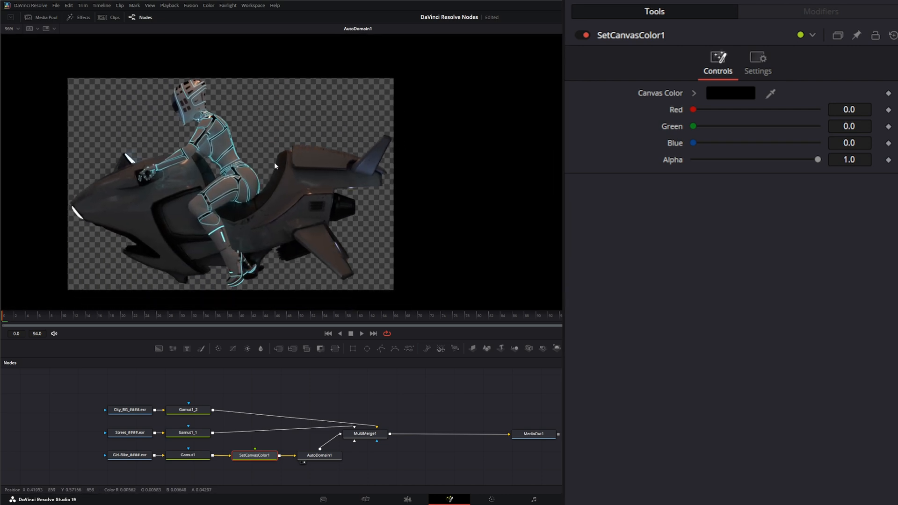
click(254, 455)
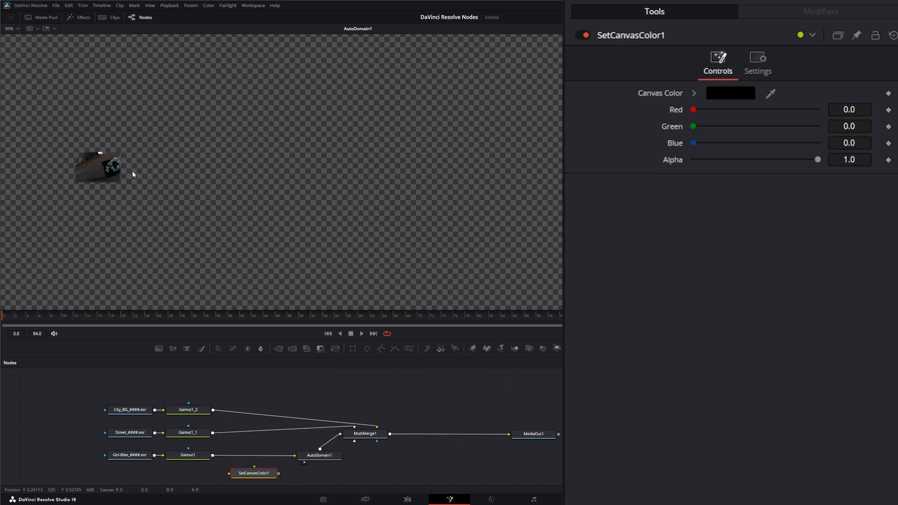
Select AutoDomain1, now fed directly by Gamut1, to reset its edges to 0.
click(319, 455)
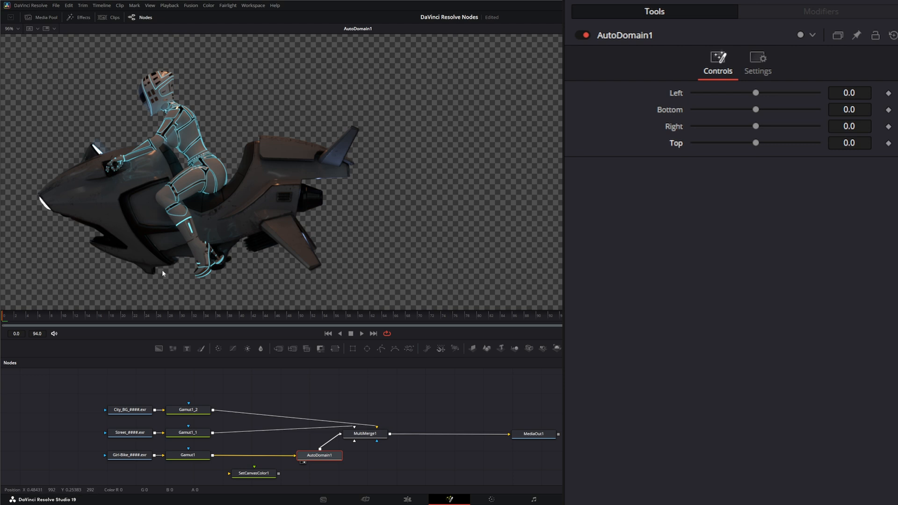
mouse_move(270, 73)
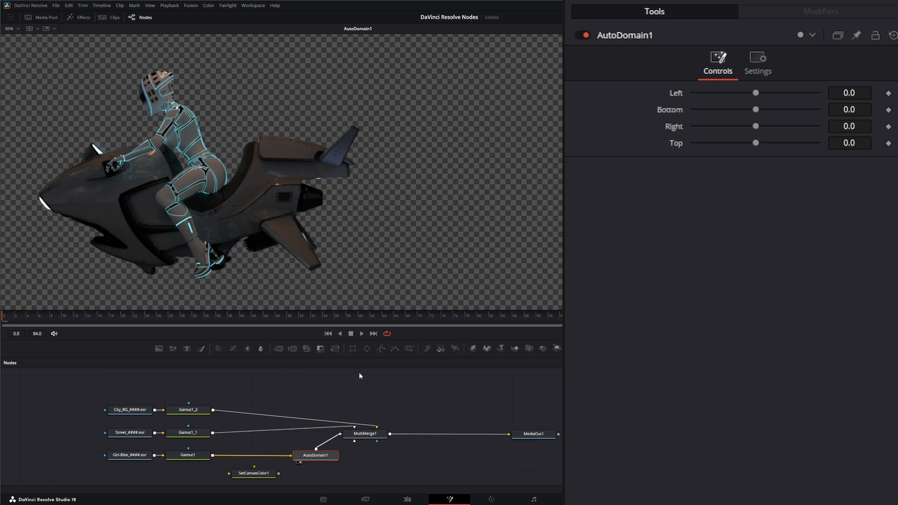
mouse_move(261, 436)
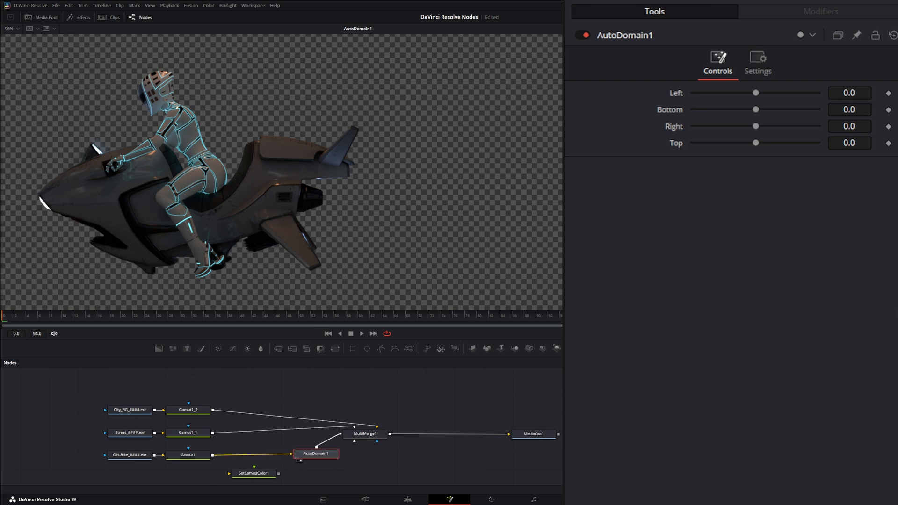
drag(755, 92, 692, 92)
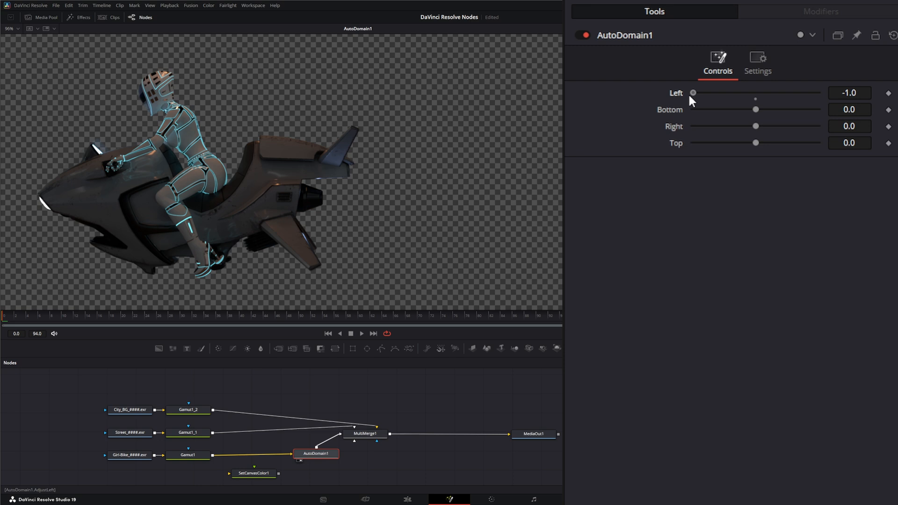
drag(692, 92, 707, 92)
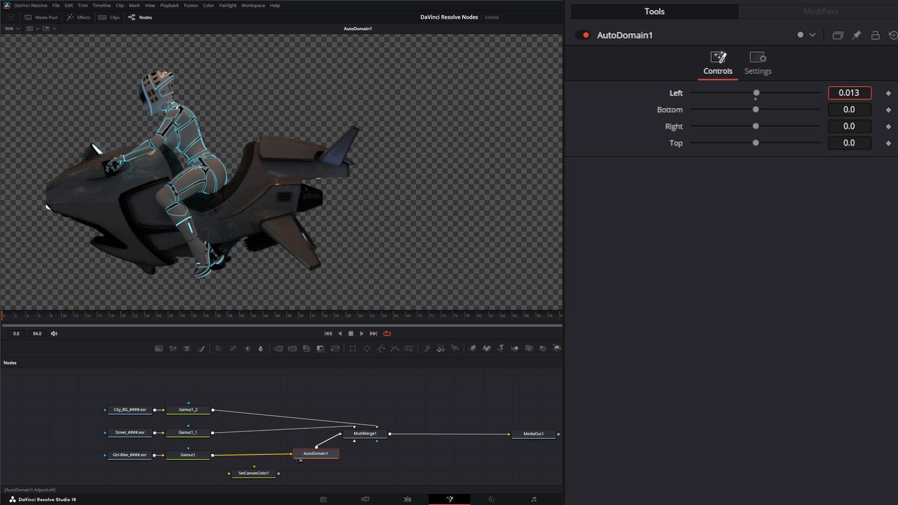
drag(756, 93, 745, 92)
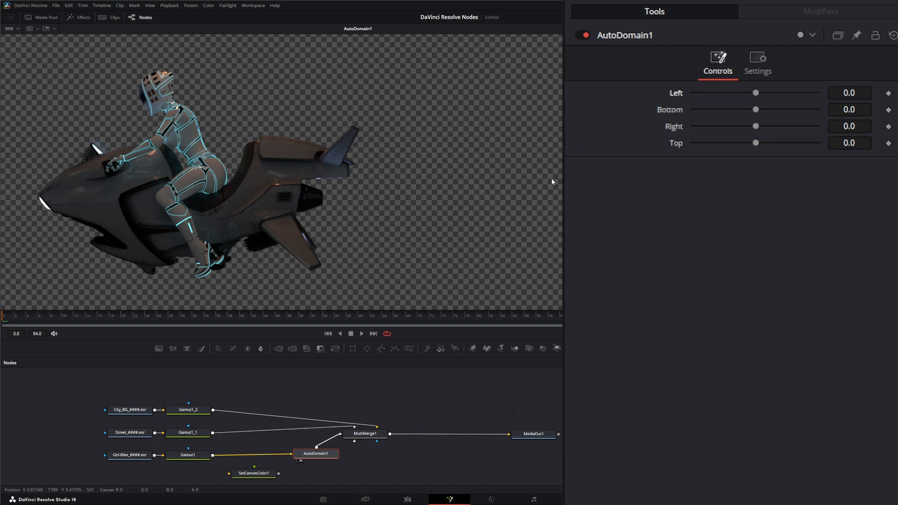
mouse_move(458, 206)
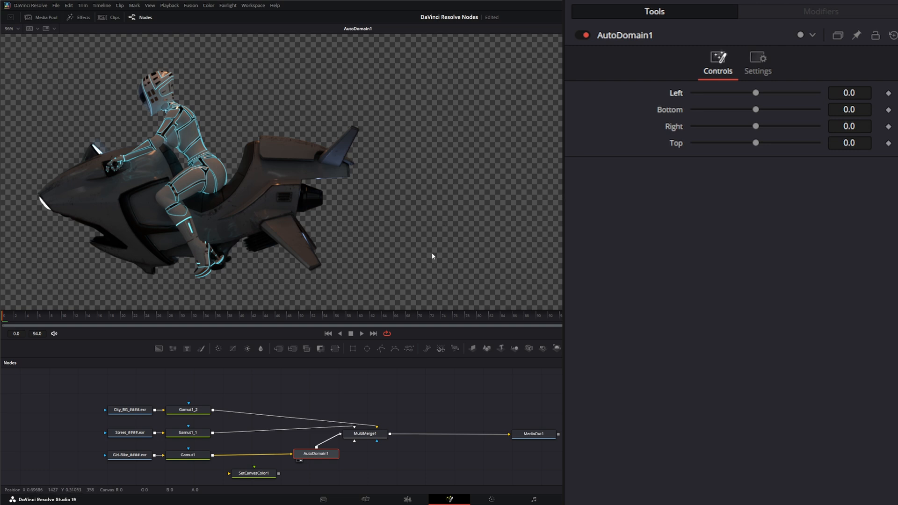
mouse_move(388, 260)
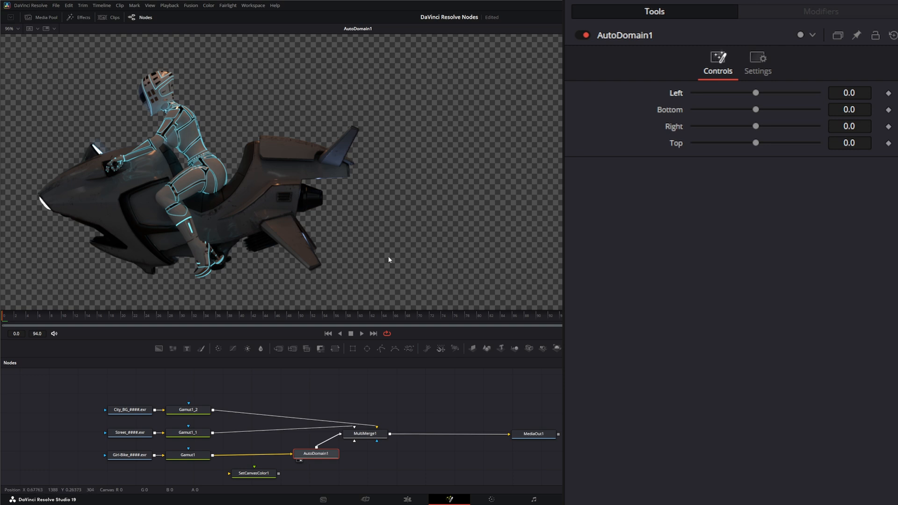
mouse_move(418, 403)
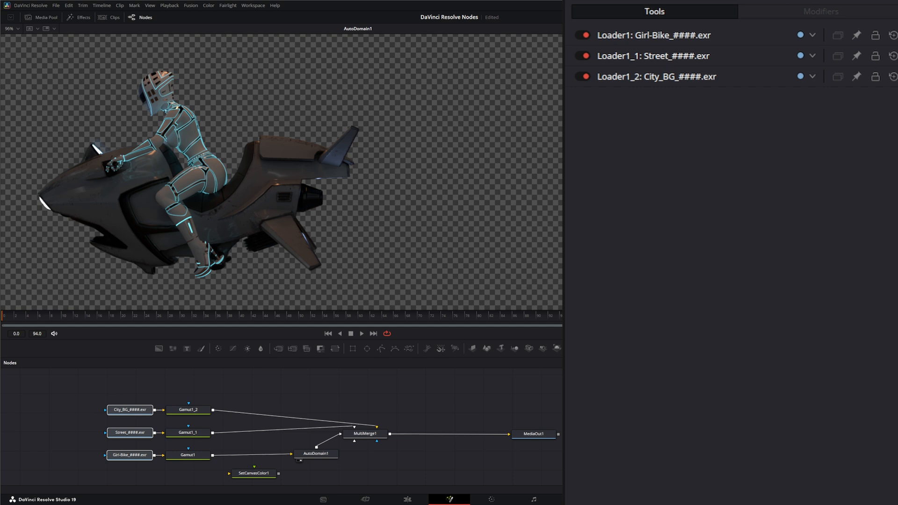
mouse_move(383, 266)
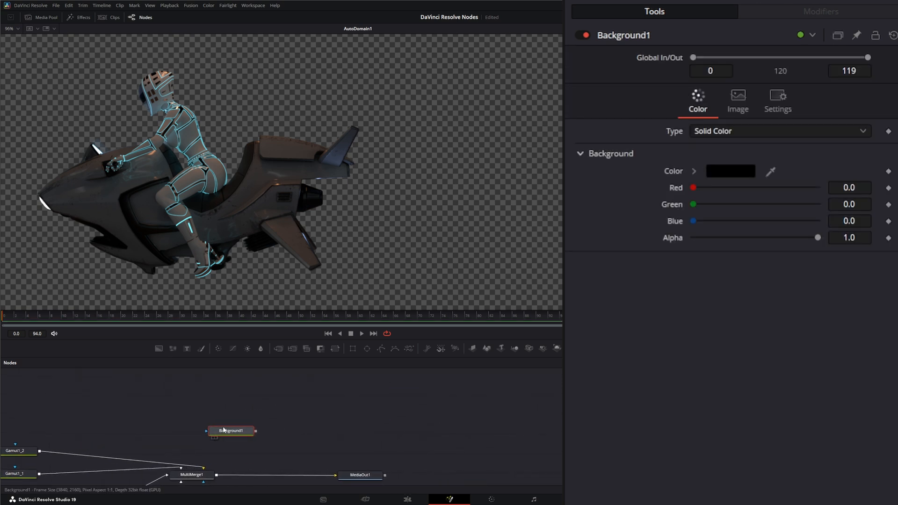
Add two Background nodes, connect Background1 into the merge as foreground and colour it orange.
drag(230, 430, 319, 399)
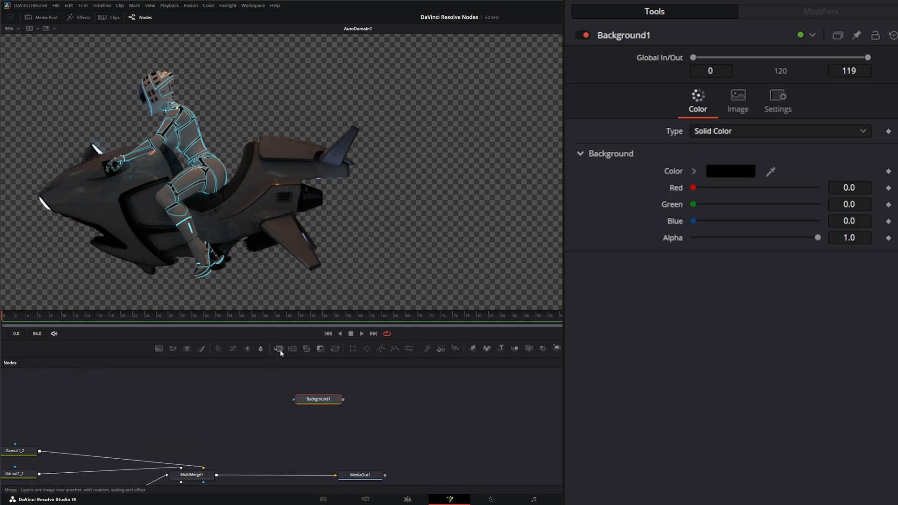
click(278, 349)
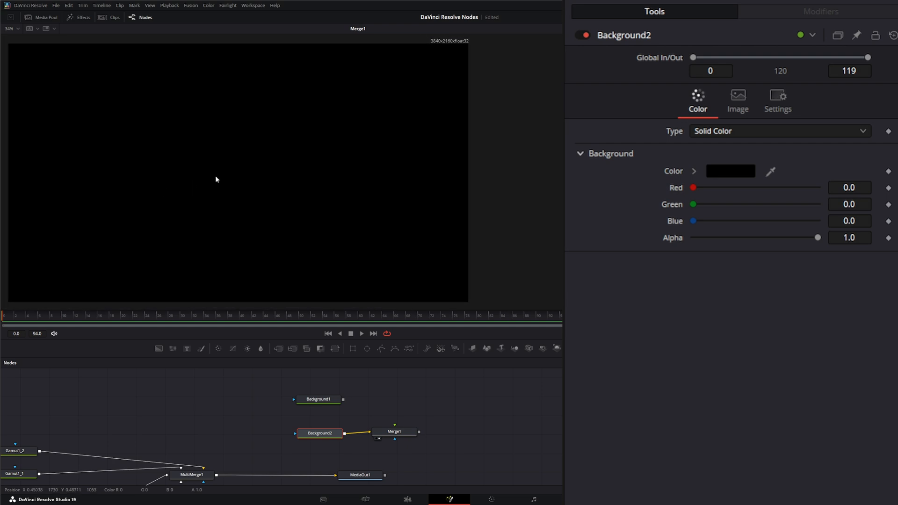
click(322, 399)
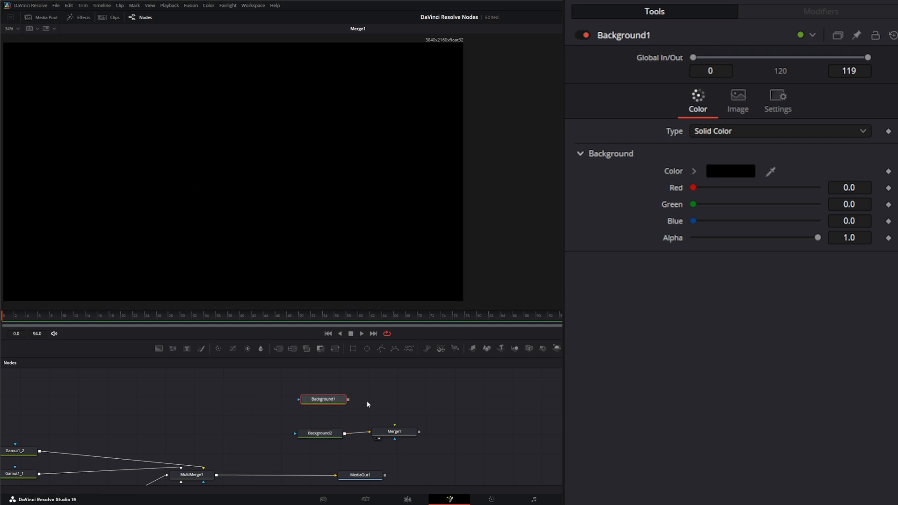
drag(346, 399, 394, 430)
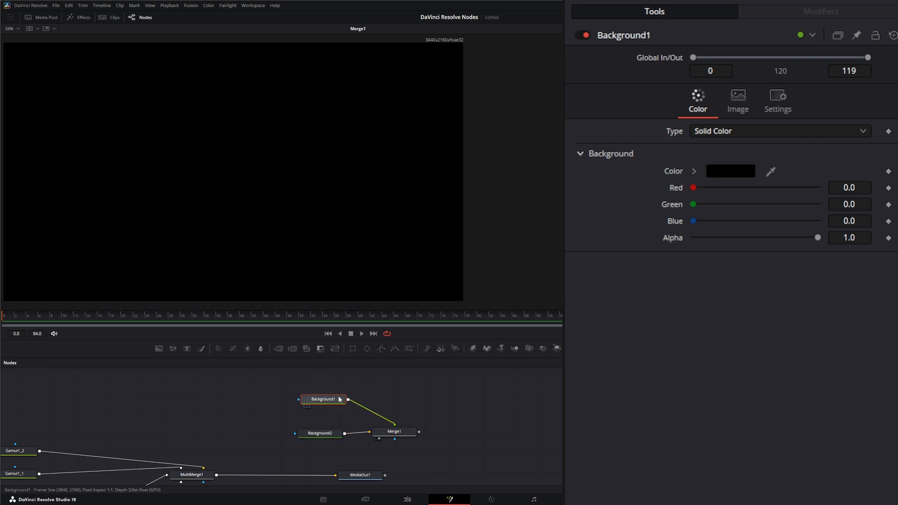
click(731, 171)
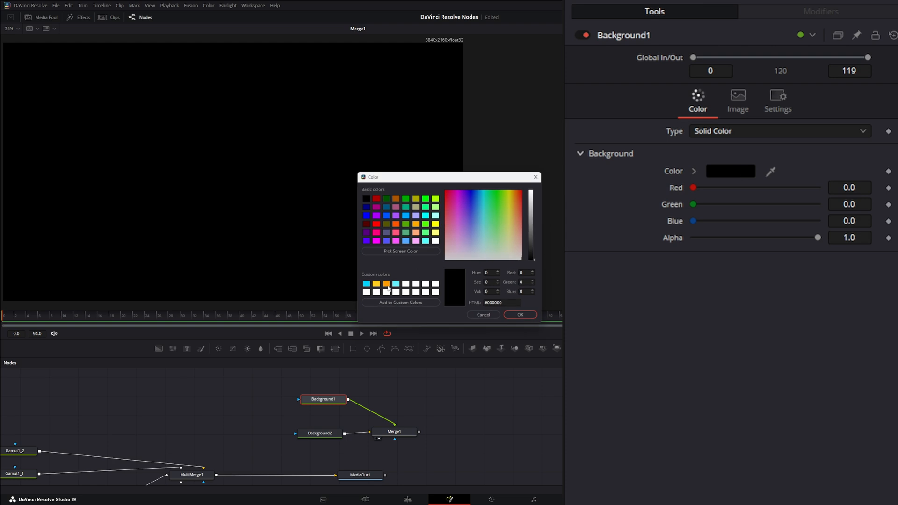
click(519, 314)
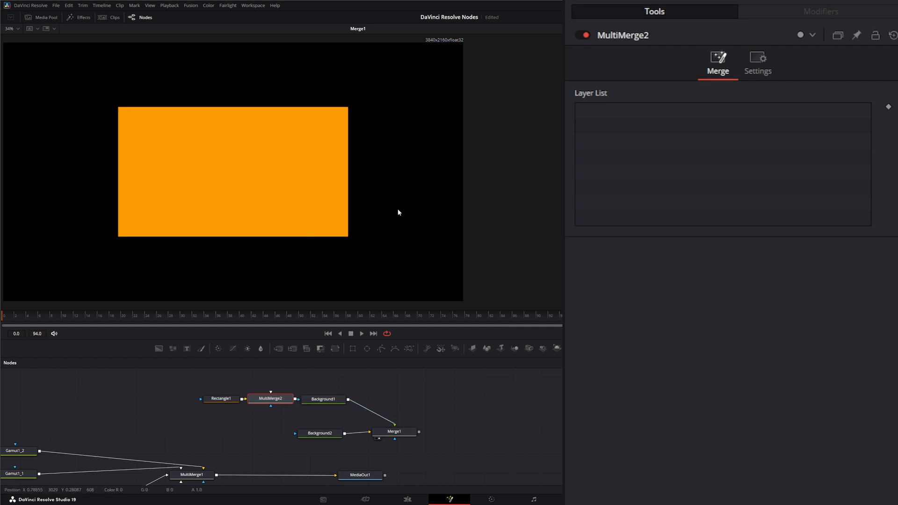
Add an Ellipse node and move the circle to the rectangle's left edge.
click(217, 399)
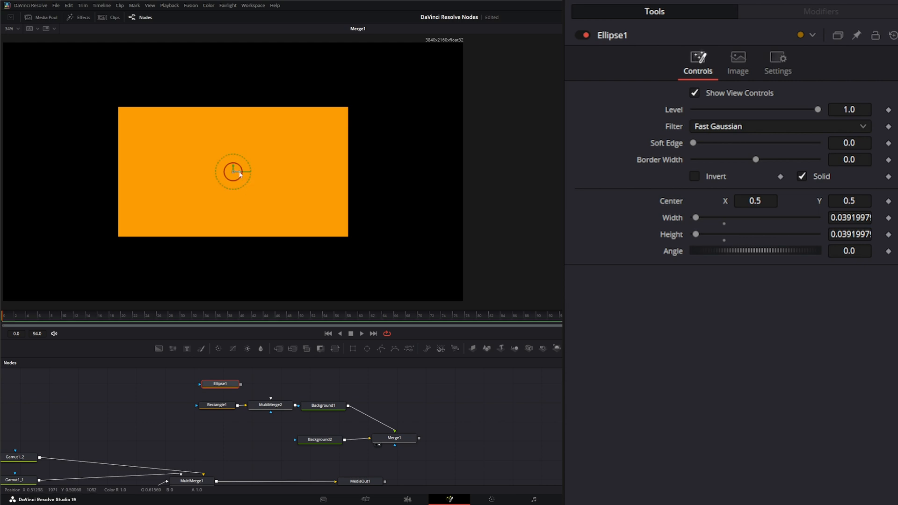
drag(234, 172, 106, 172)
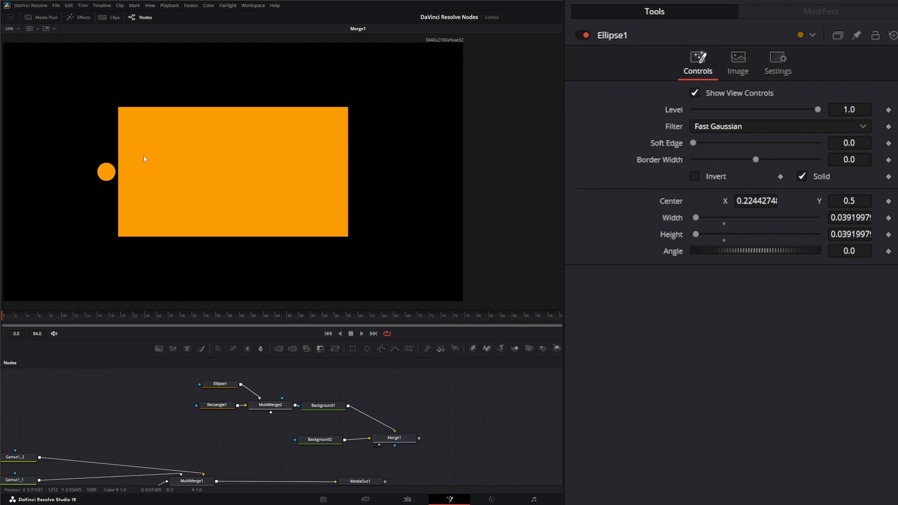
mouse_move(266, 163)
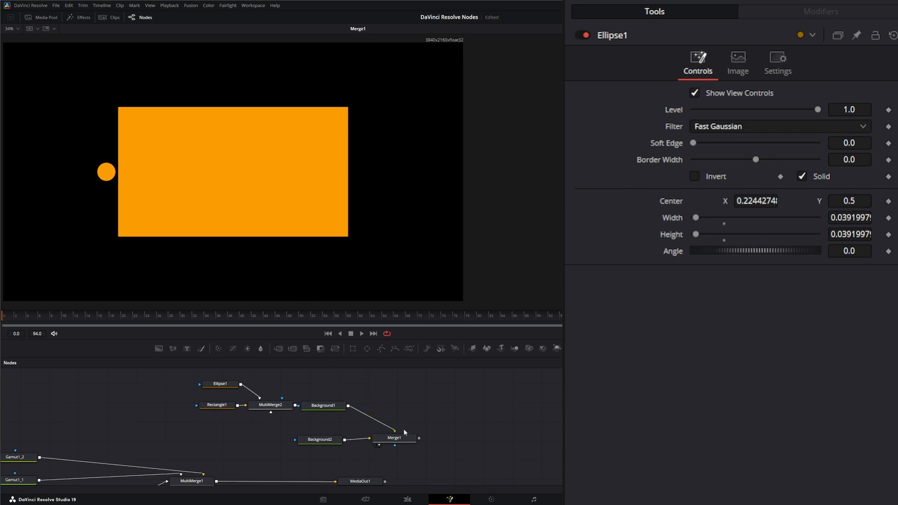
mouse_move(324, 418)
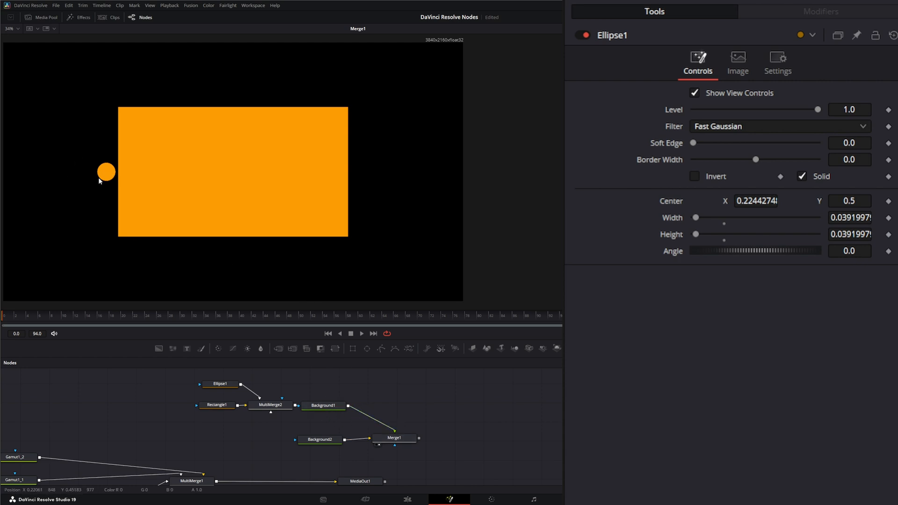
mouse_move(289, 183)
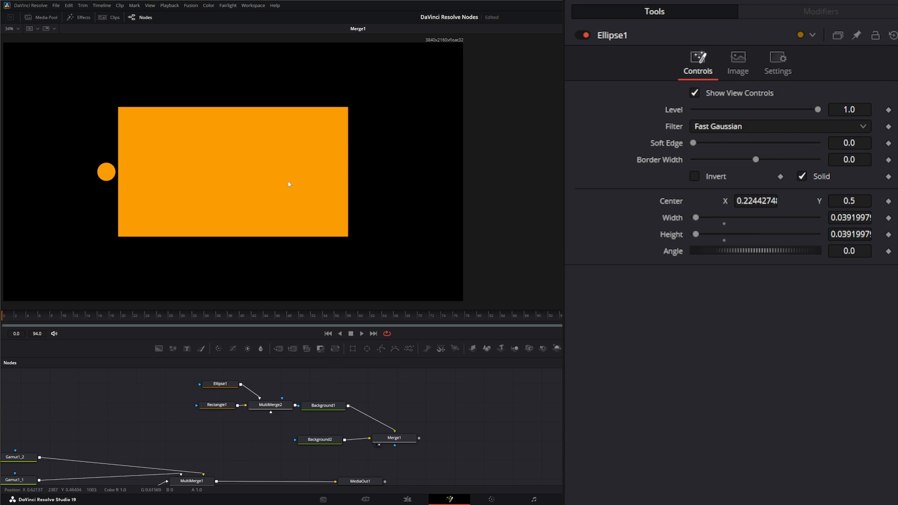
mouse_move(459, 423)
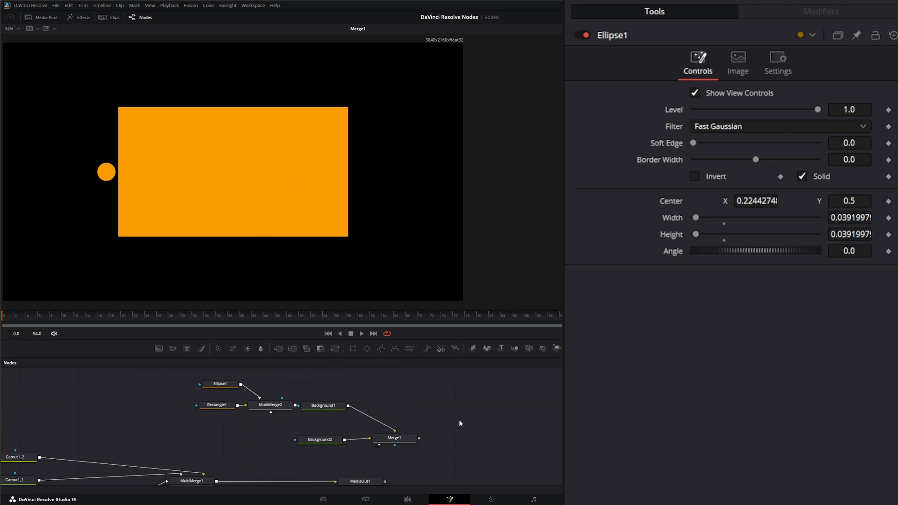
Add AutoDomain2 between Background1 and Merge1, and bring the cube image sequence into the tree.
text(aut)
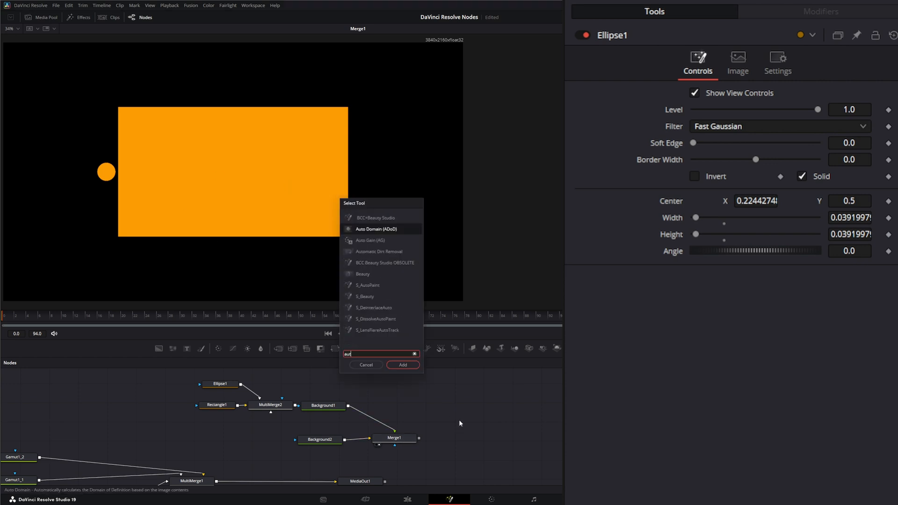
click(403, 364)
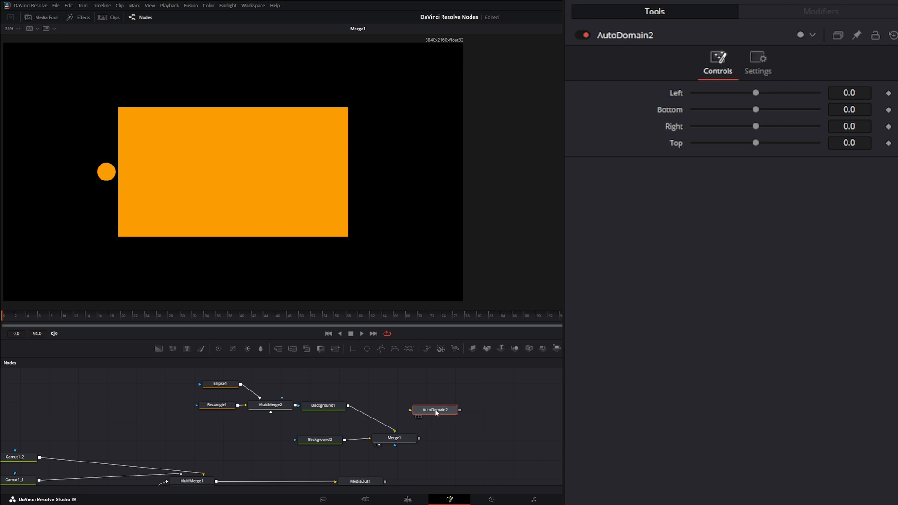
drag(434, 409, 378, 421)
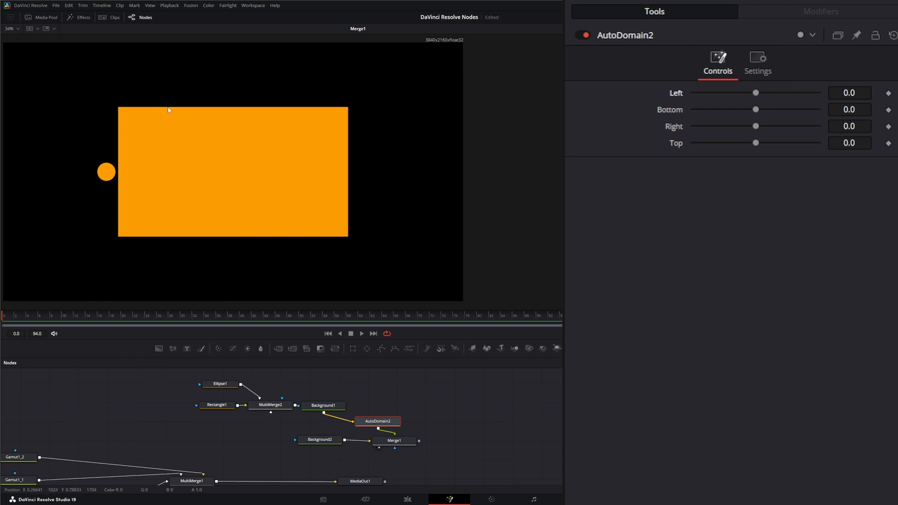
mouse_move(342, 240)
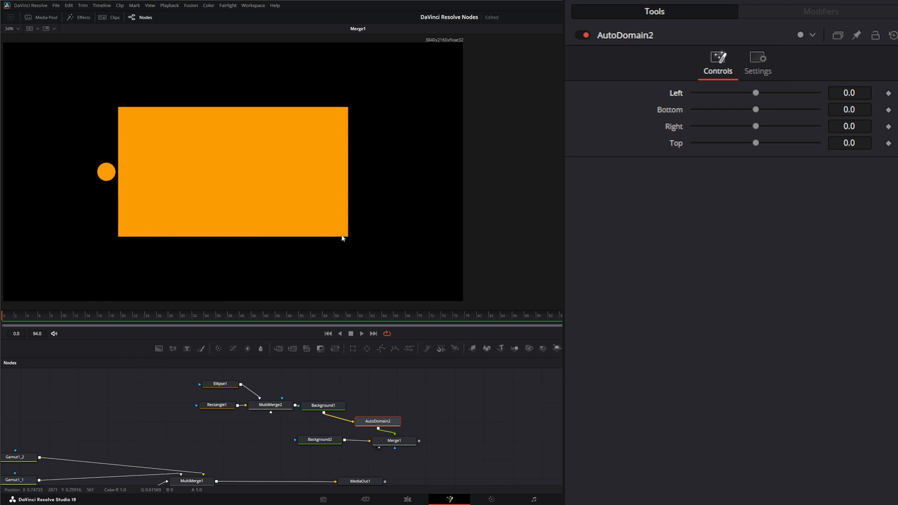
mouse_move(120, 93)
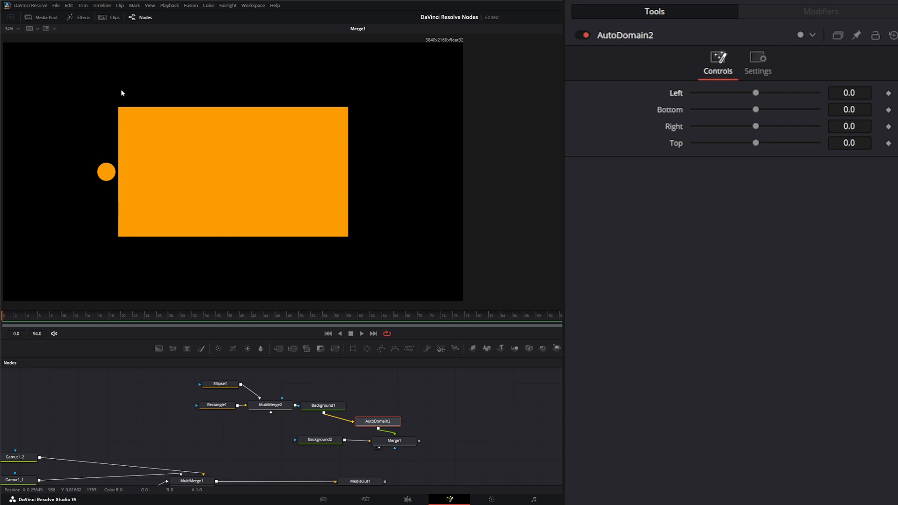
mouse_move(354, 147)
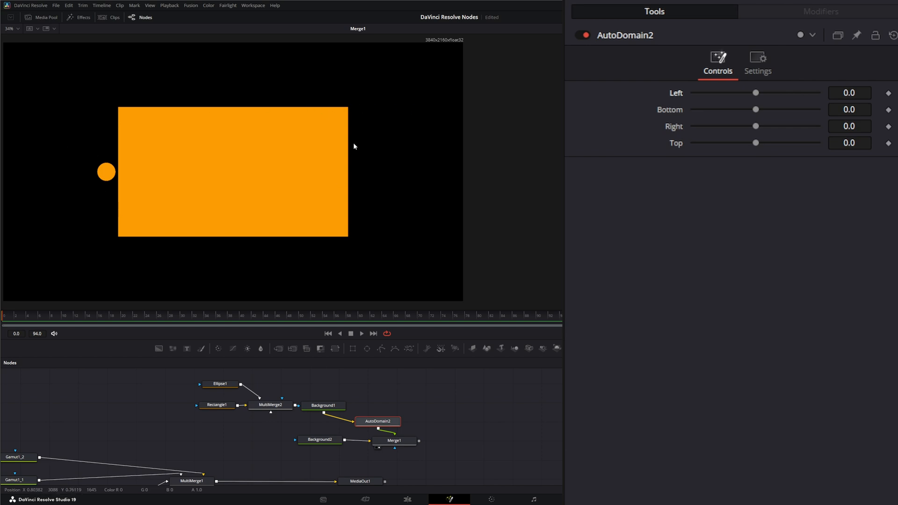
drag(377, 421, 396, 408)
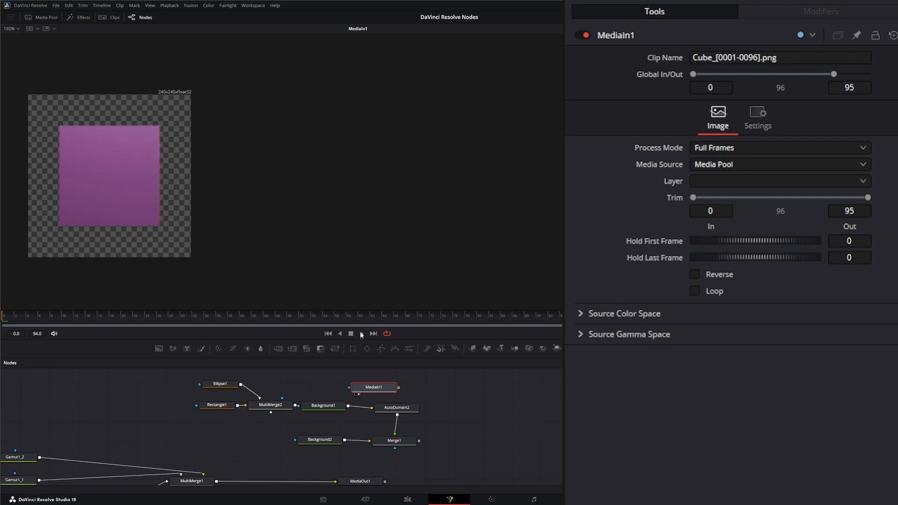
Wire the Cube PNG MediaIn1 into AutoDomain2 and play back the rotating cube.
click(340, 334)
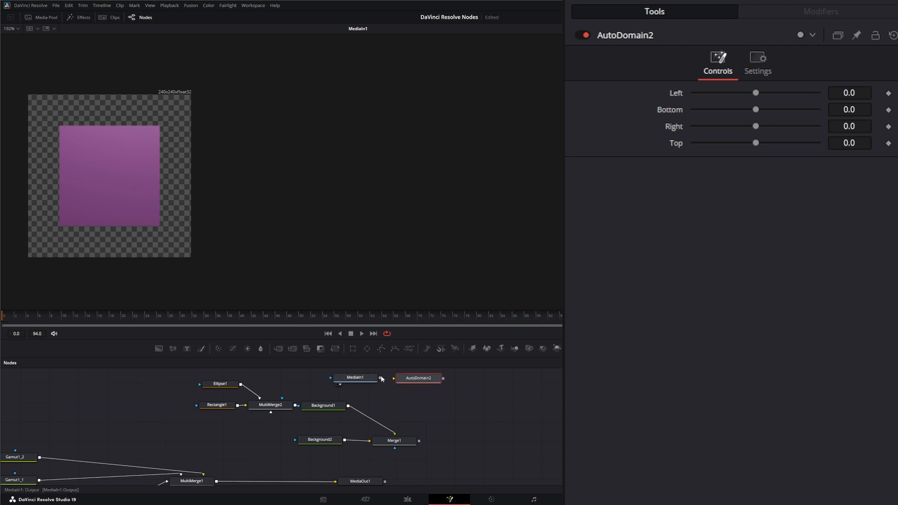
drag(756, 93, 755, 93)
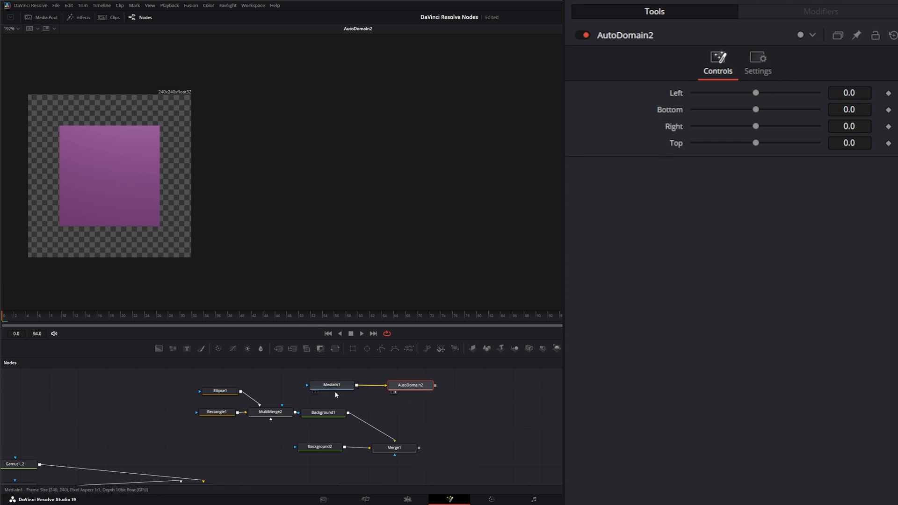
click(331, 384)
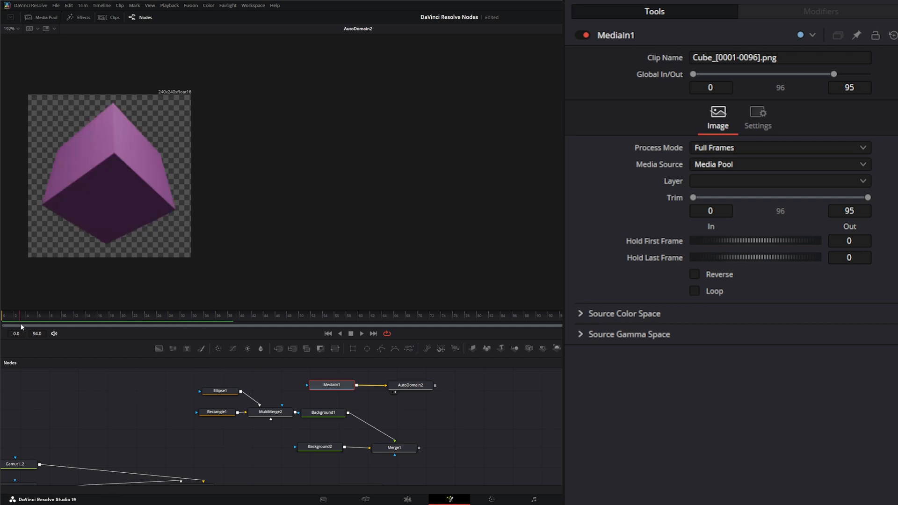
click(409, 385)
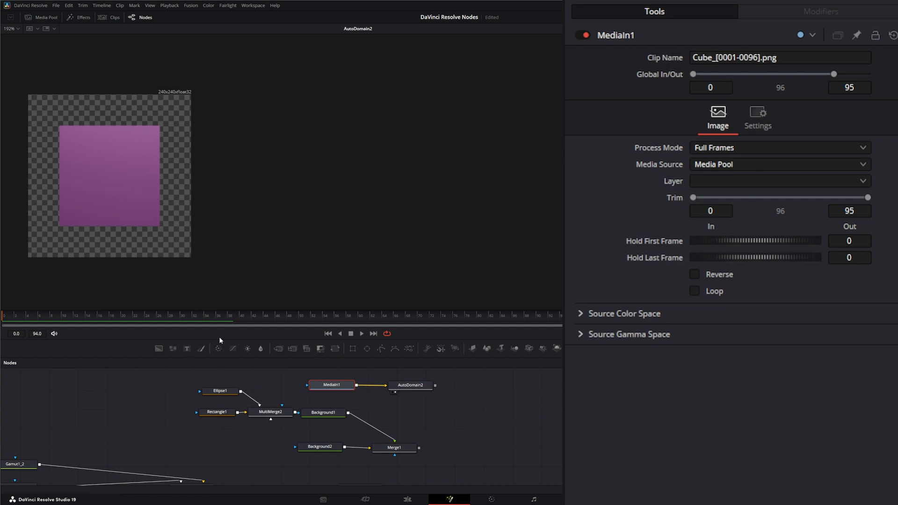
mouse_move(17, 324)
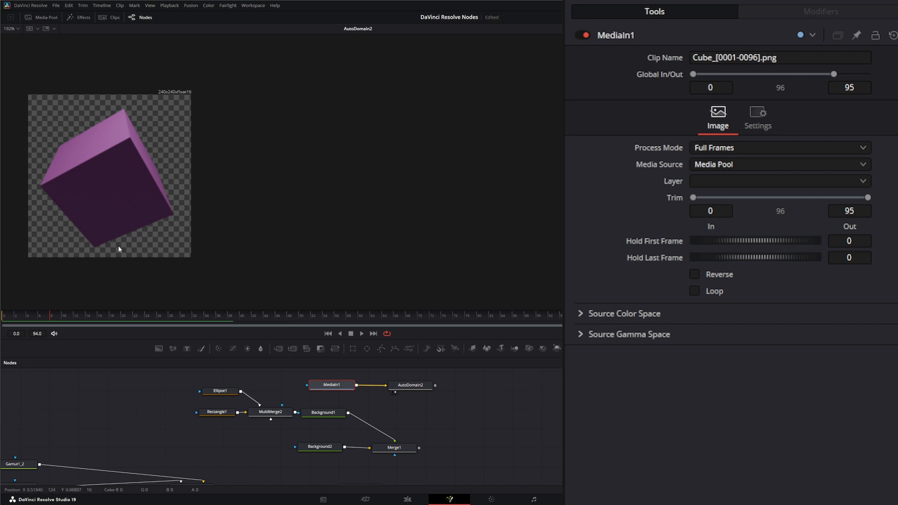
mouse_move(110, 189)
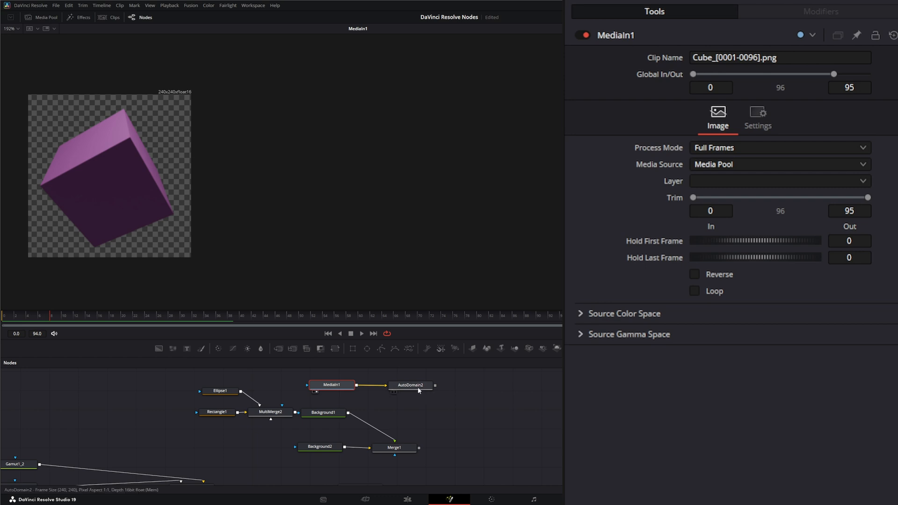
Show the Gamut1 bike image in the viewer, frame all nodes, and select AutoDomain2.
click(409, 385)
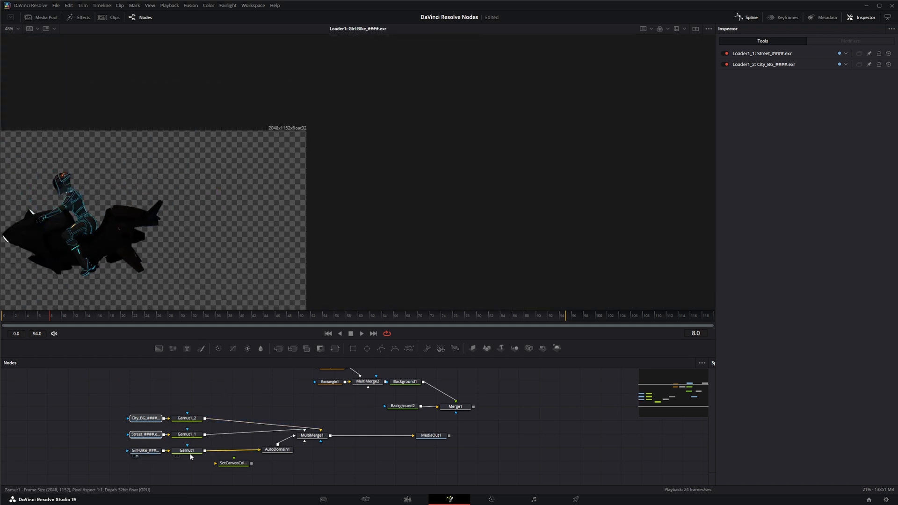
click(187, 450)
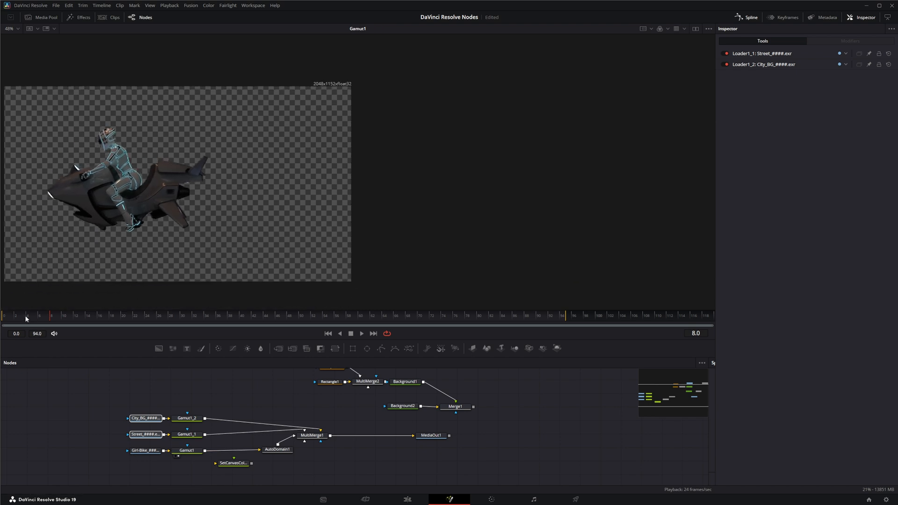
click(110, 316)
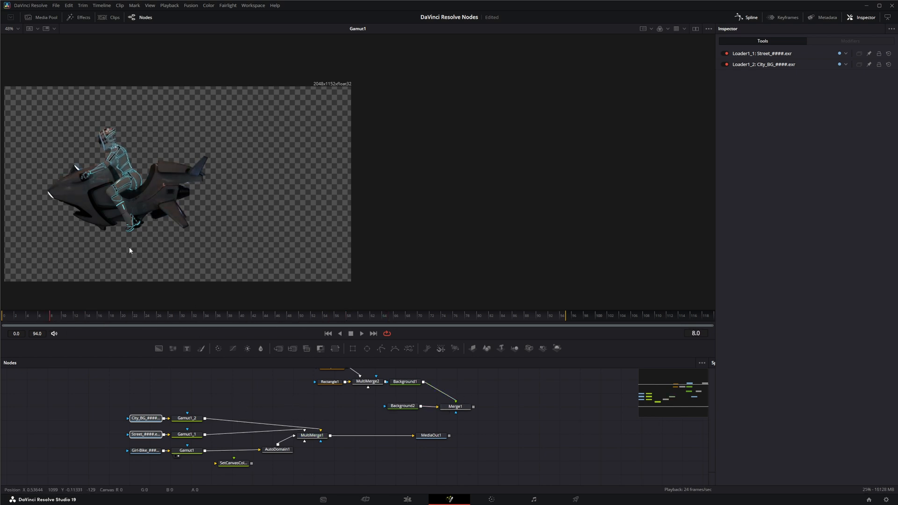
mouse_move(199, 246)
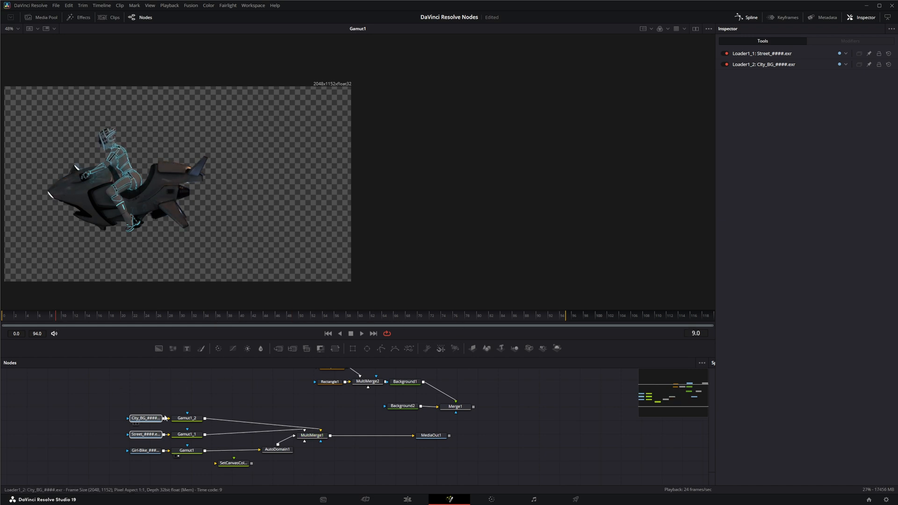
mouse_move(289, 258)
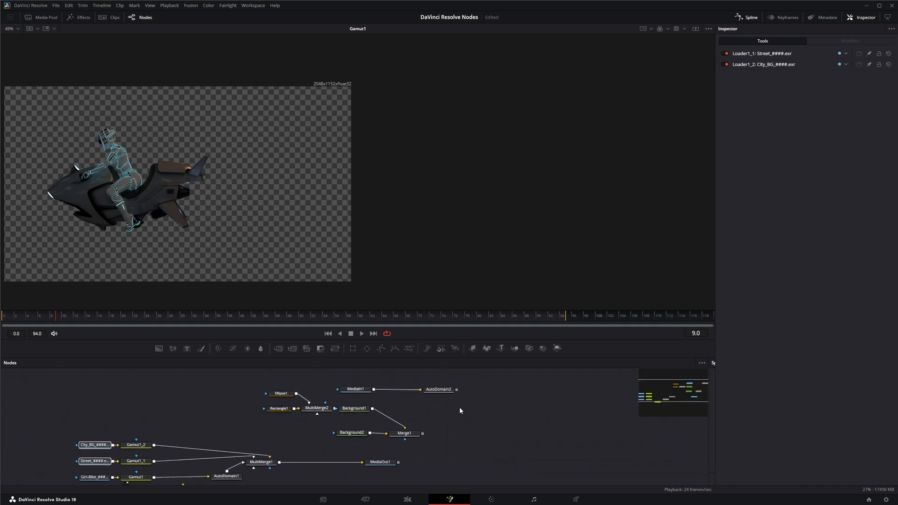
click(438, 389)
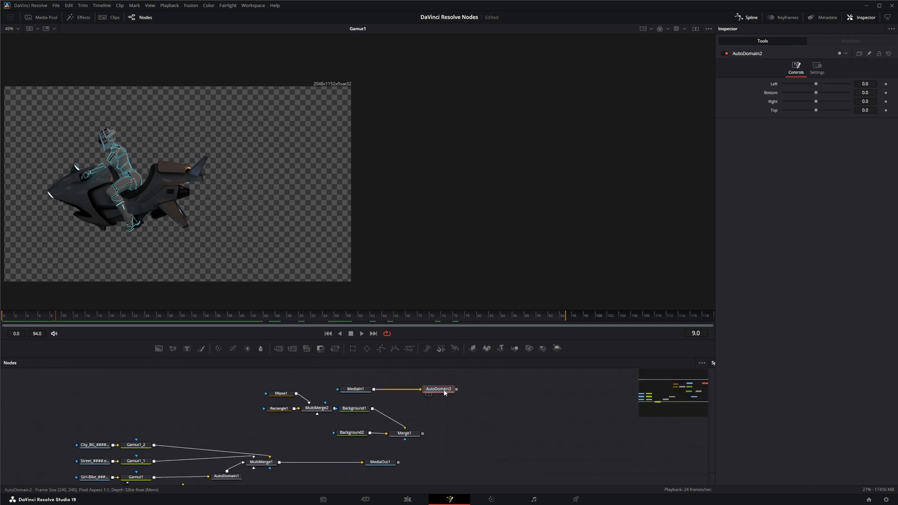